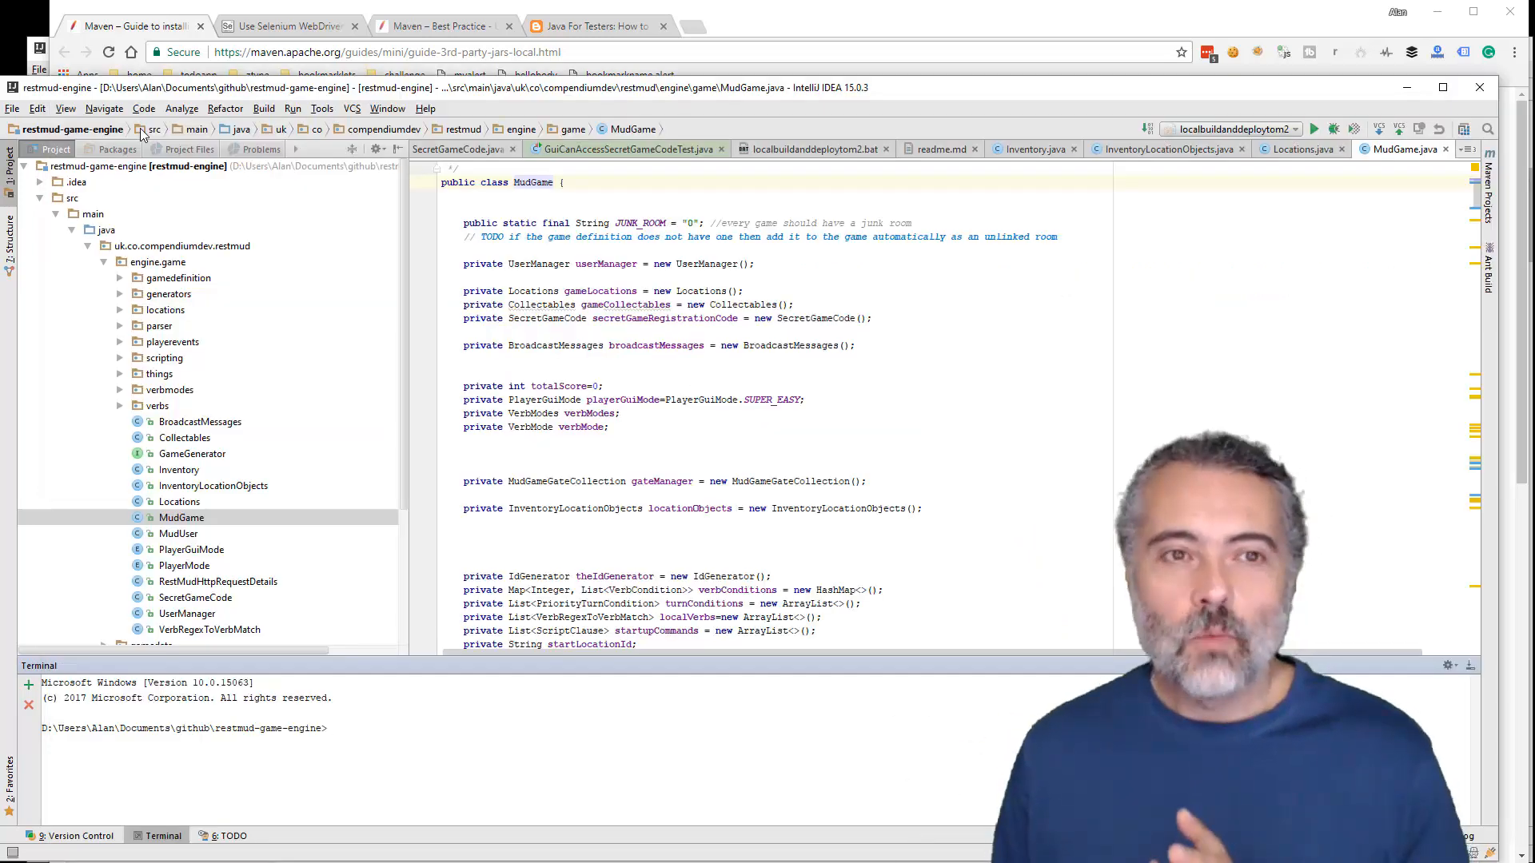
pyautogui.moveTo(29, 64)
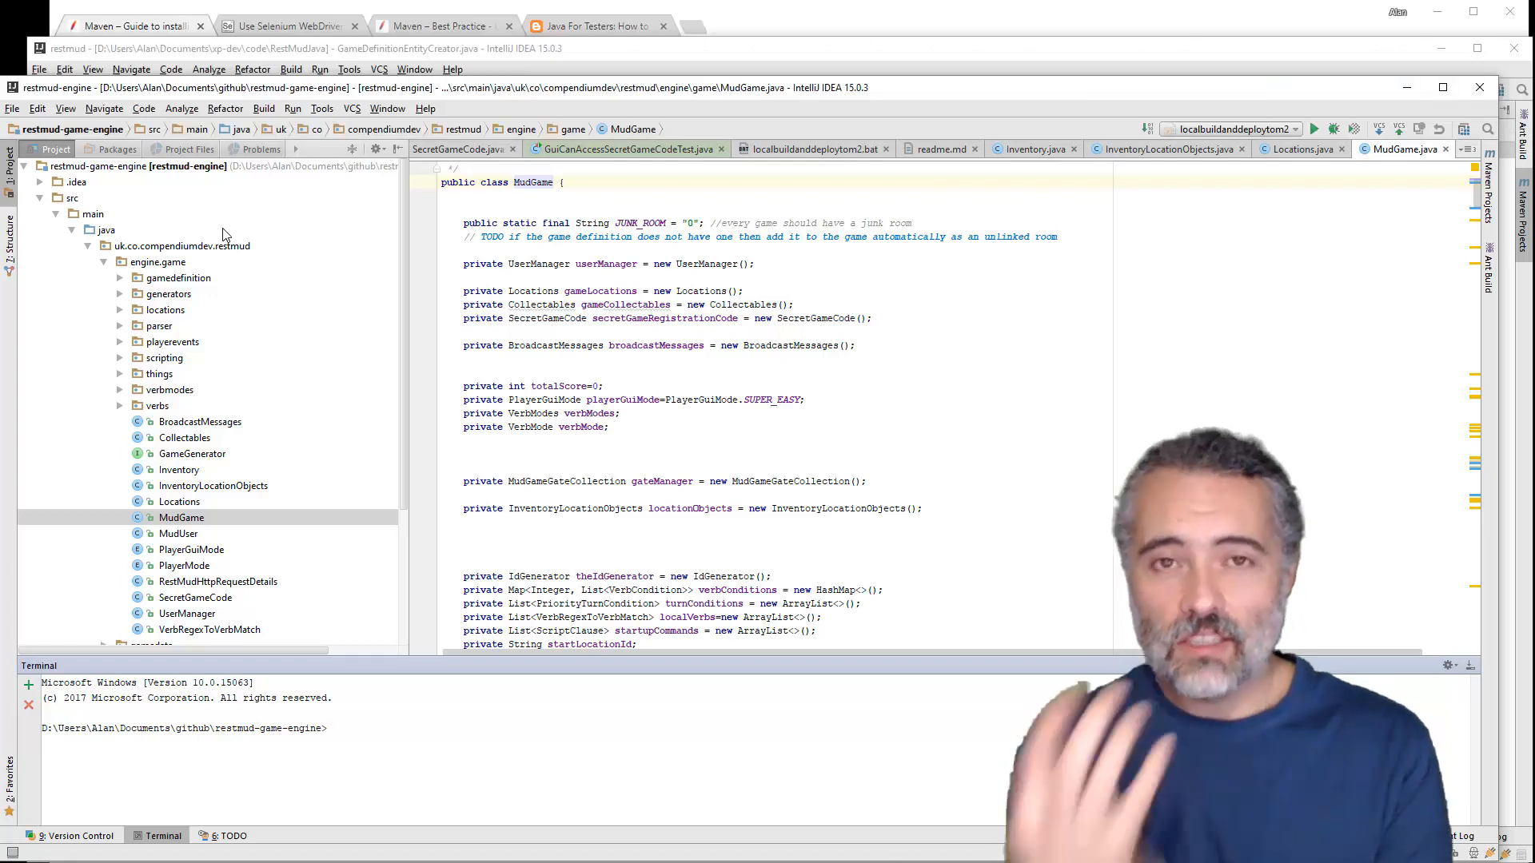
pyautogui.moveTo(226, 191)
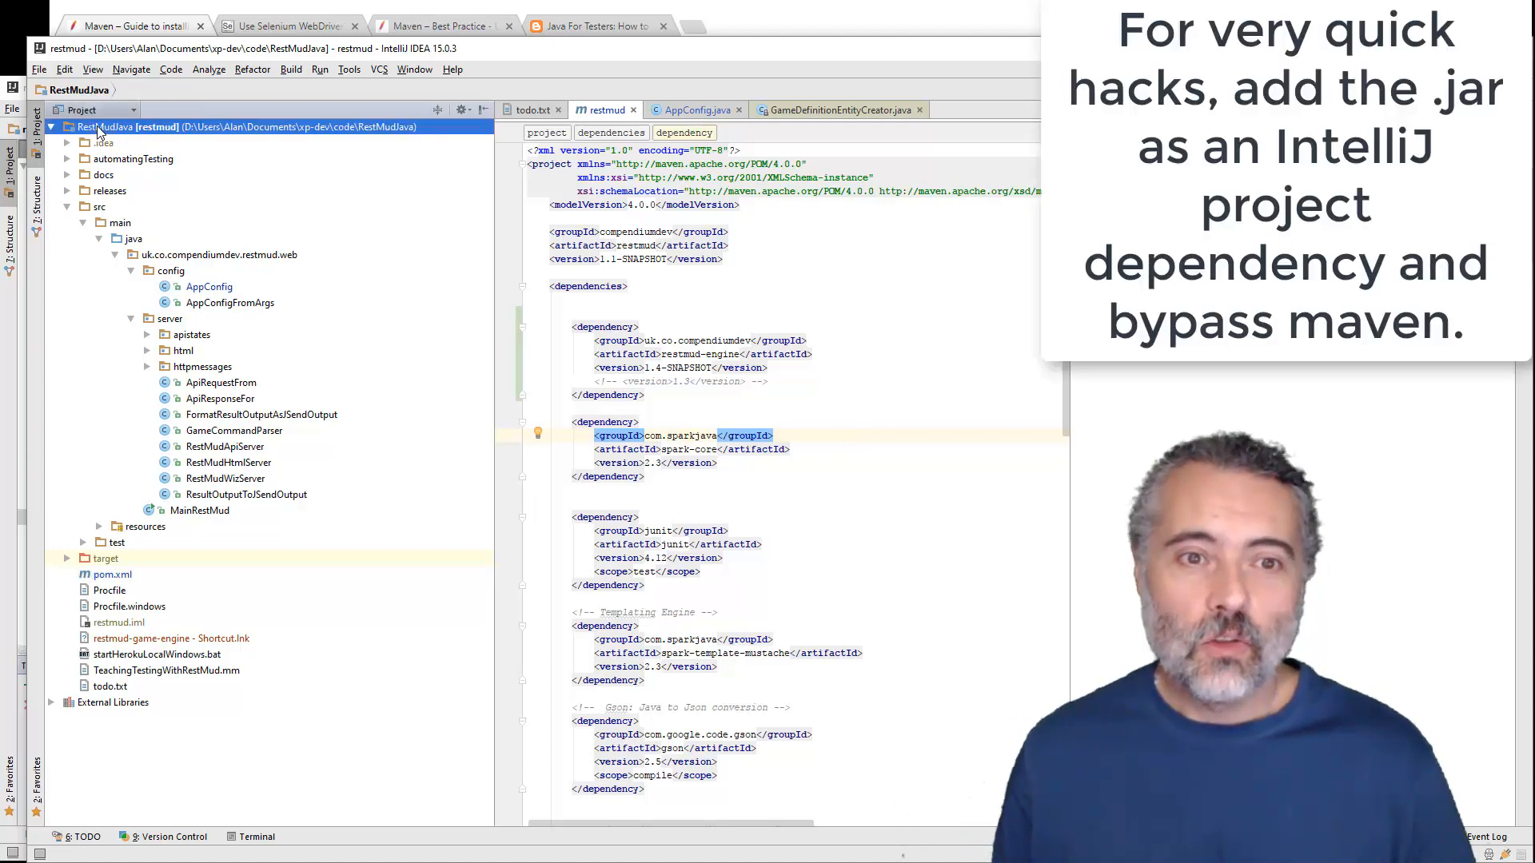
# Step: Review the restmud module's libraries in Project Structure, then close the dialog
pyautogui.rightClick(108, 127)
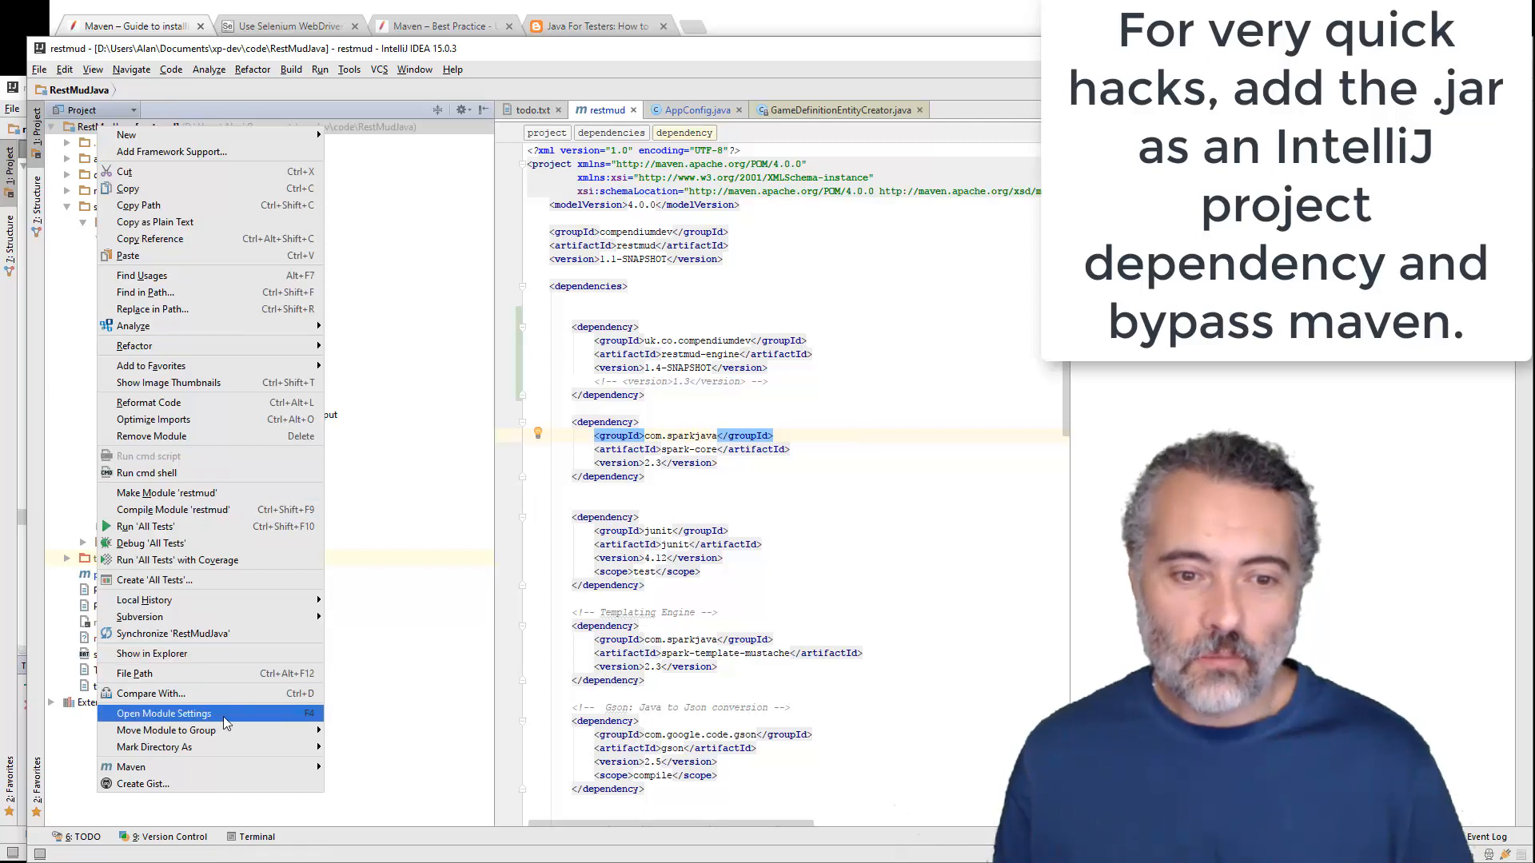
pyautogui.click(163, 712)
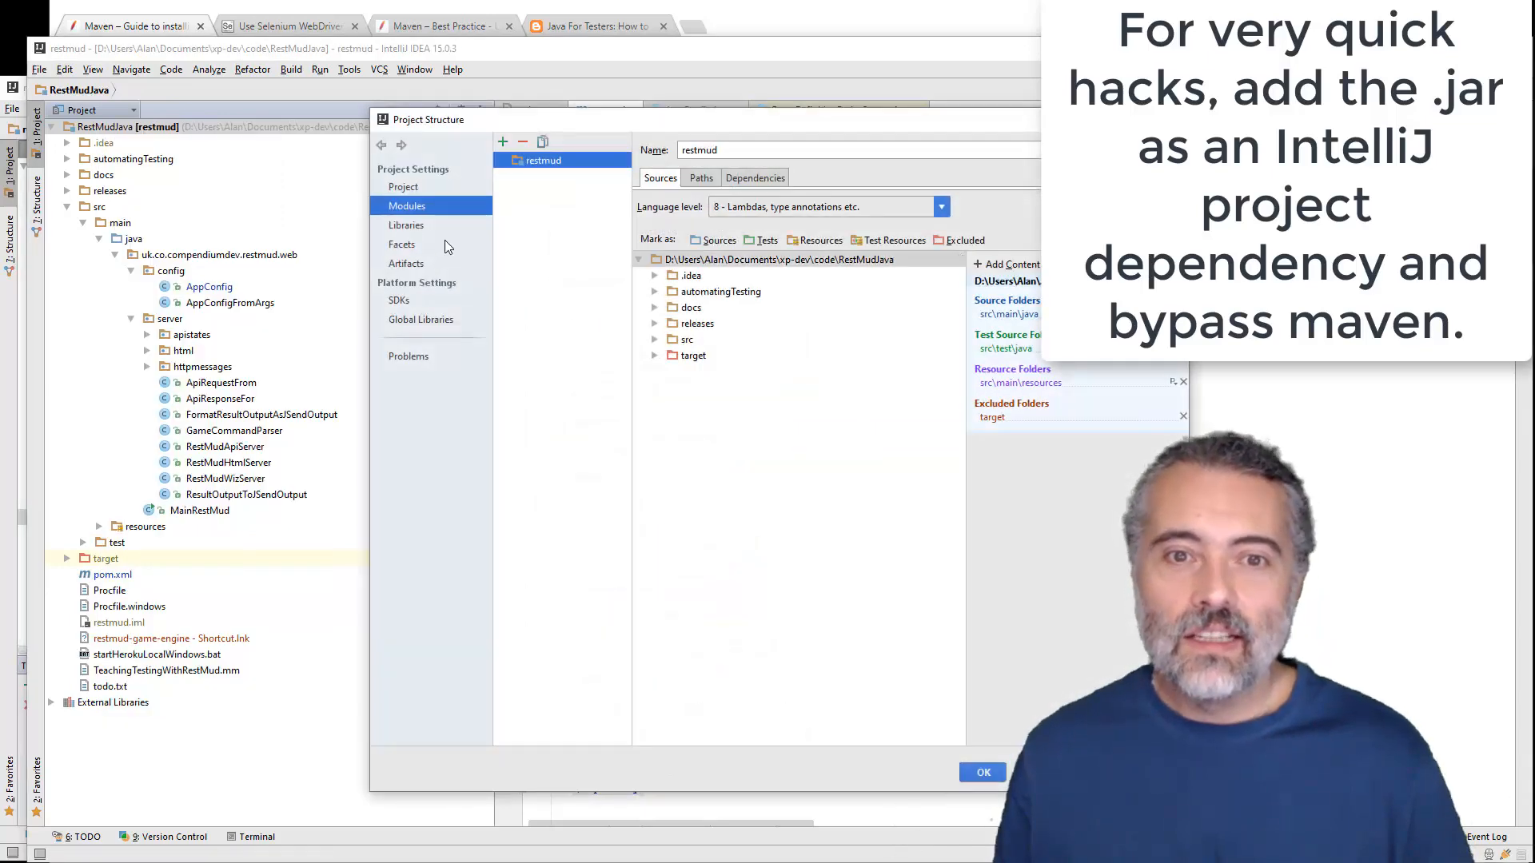
pyautogui.click(406, 226)
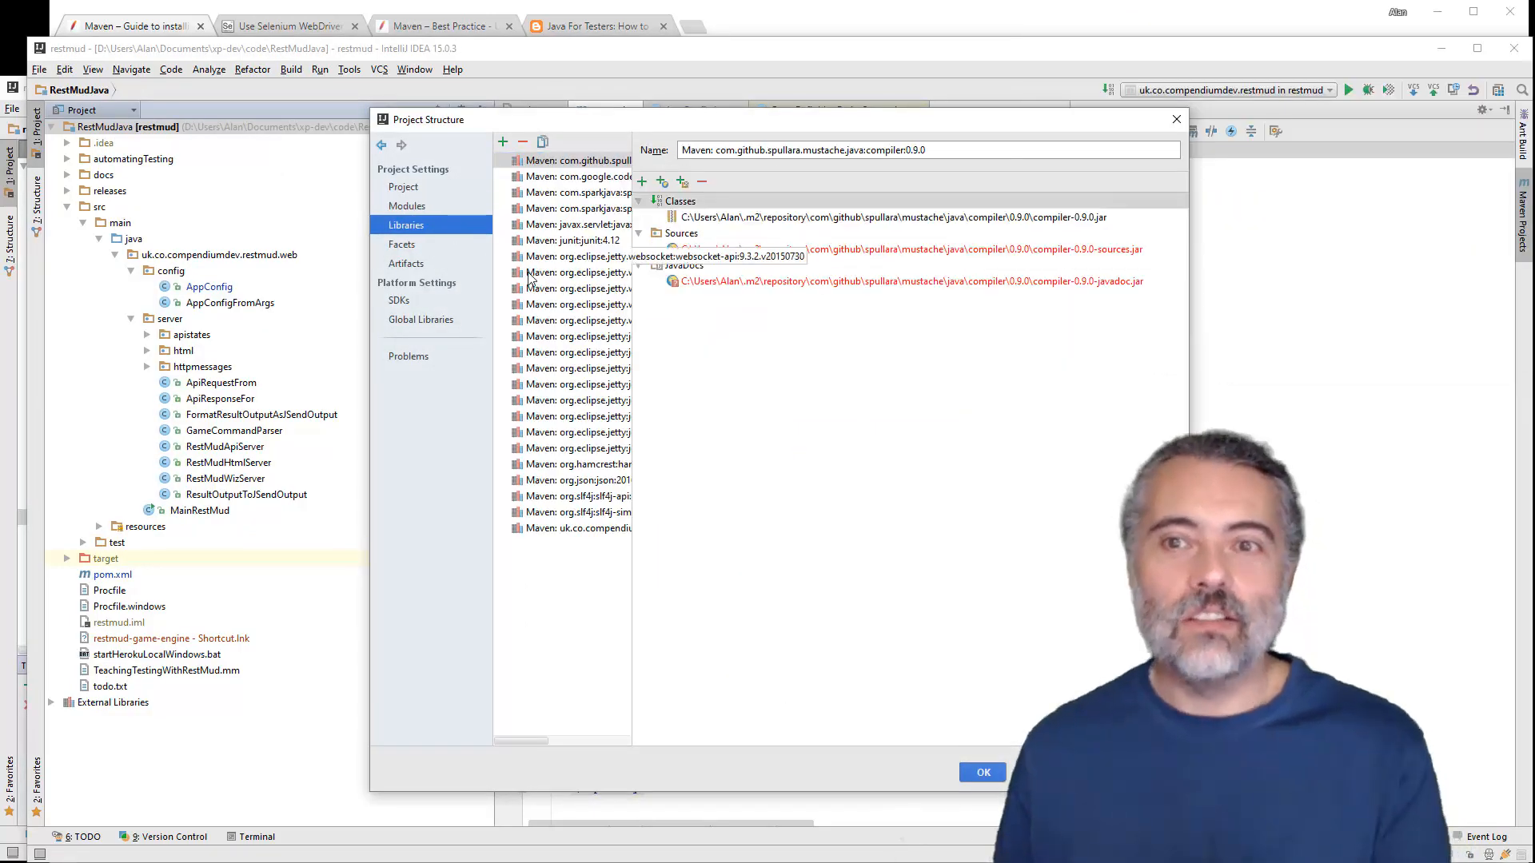
pyautogui.moveTo(577, 288)
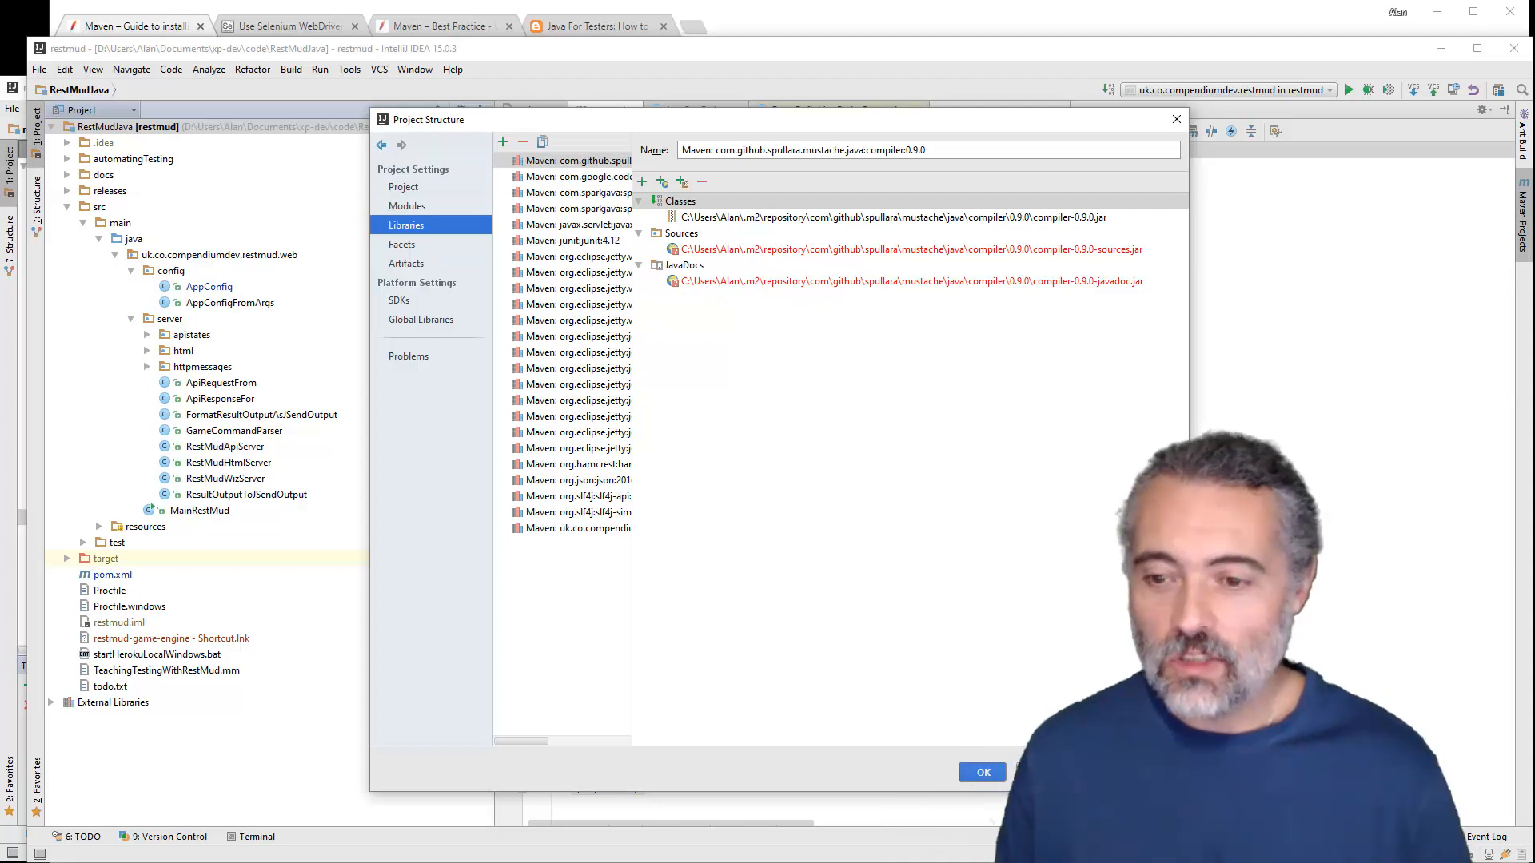
pyautogui.click(980, 773)
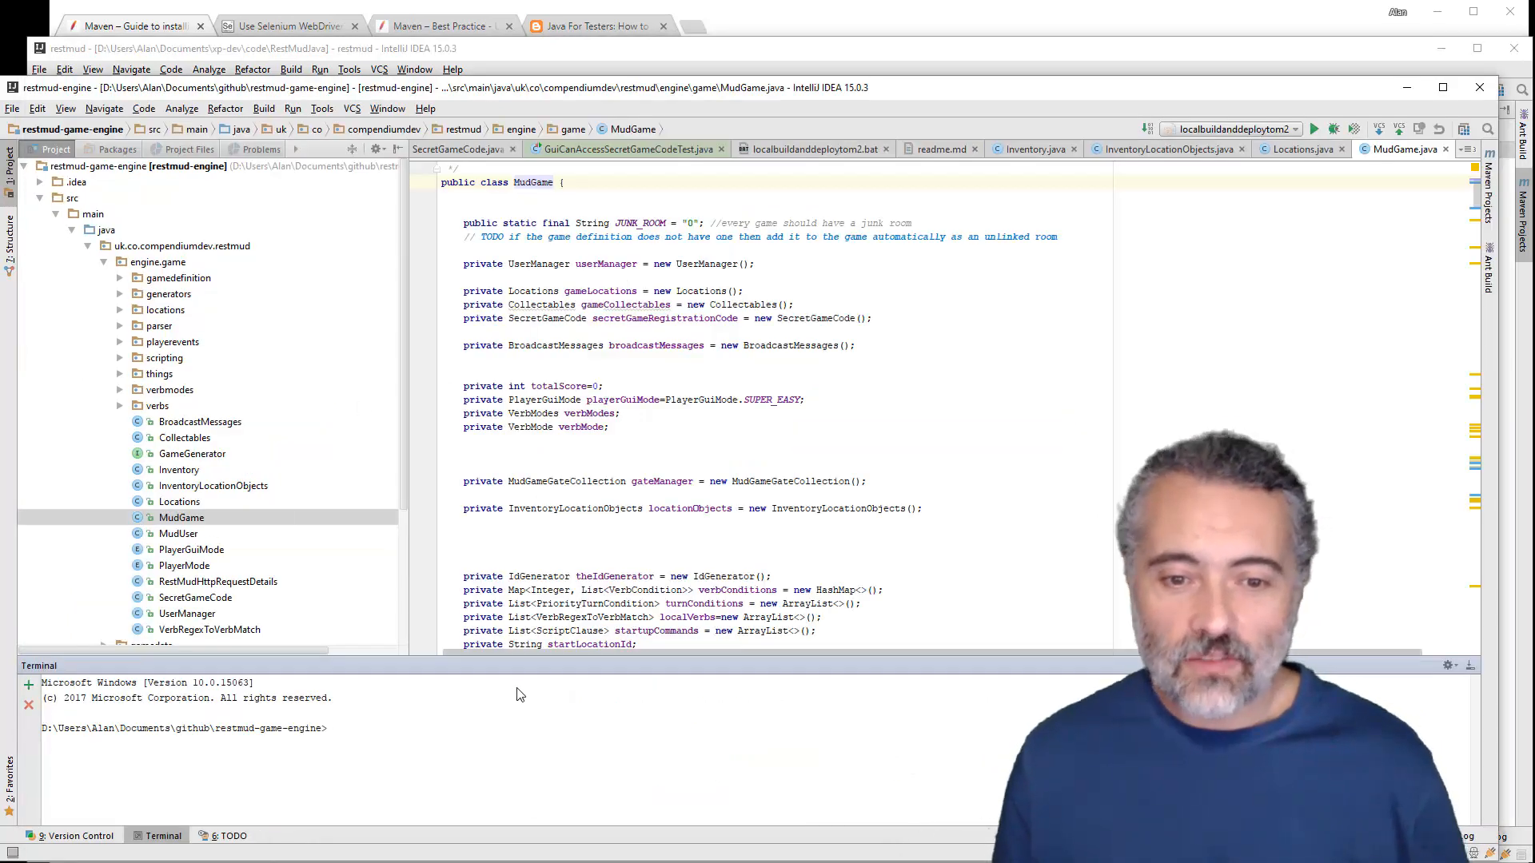
# Step: Run 'mvn package' in the terminal to build the game engine jar
pyautogui.write('mvn package')
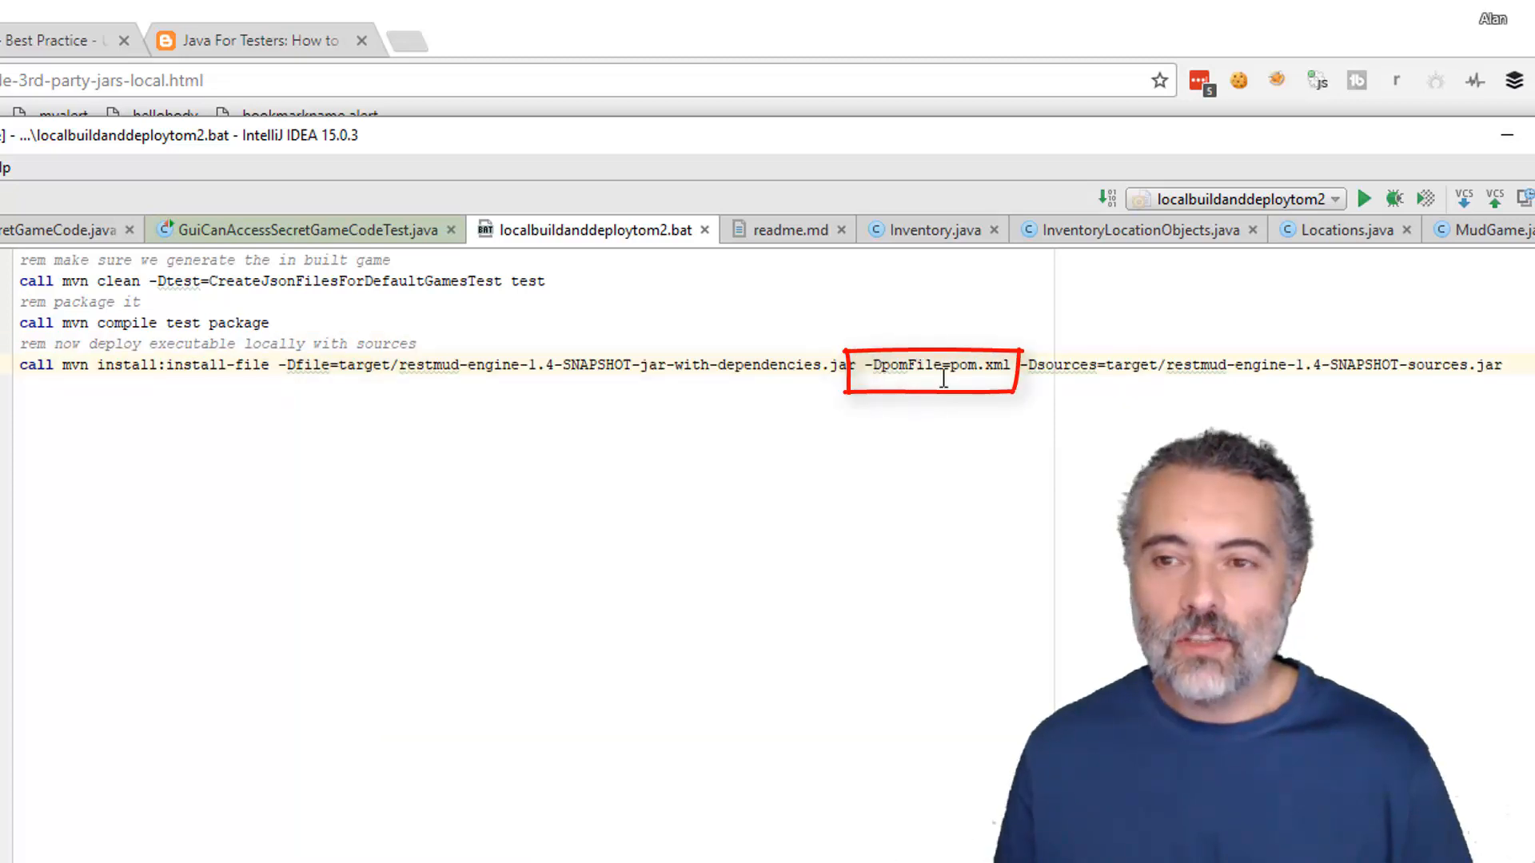
pyautogui.doubleClick(963, 365)
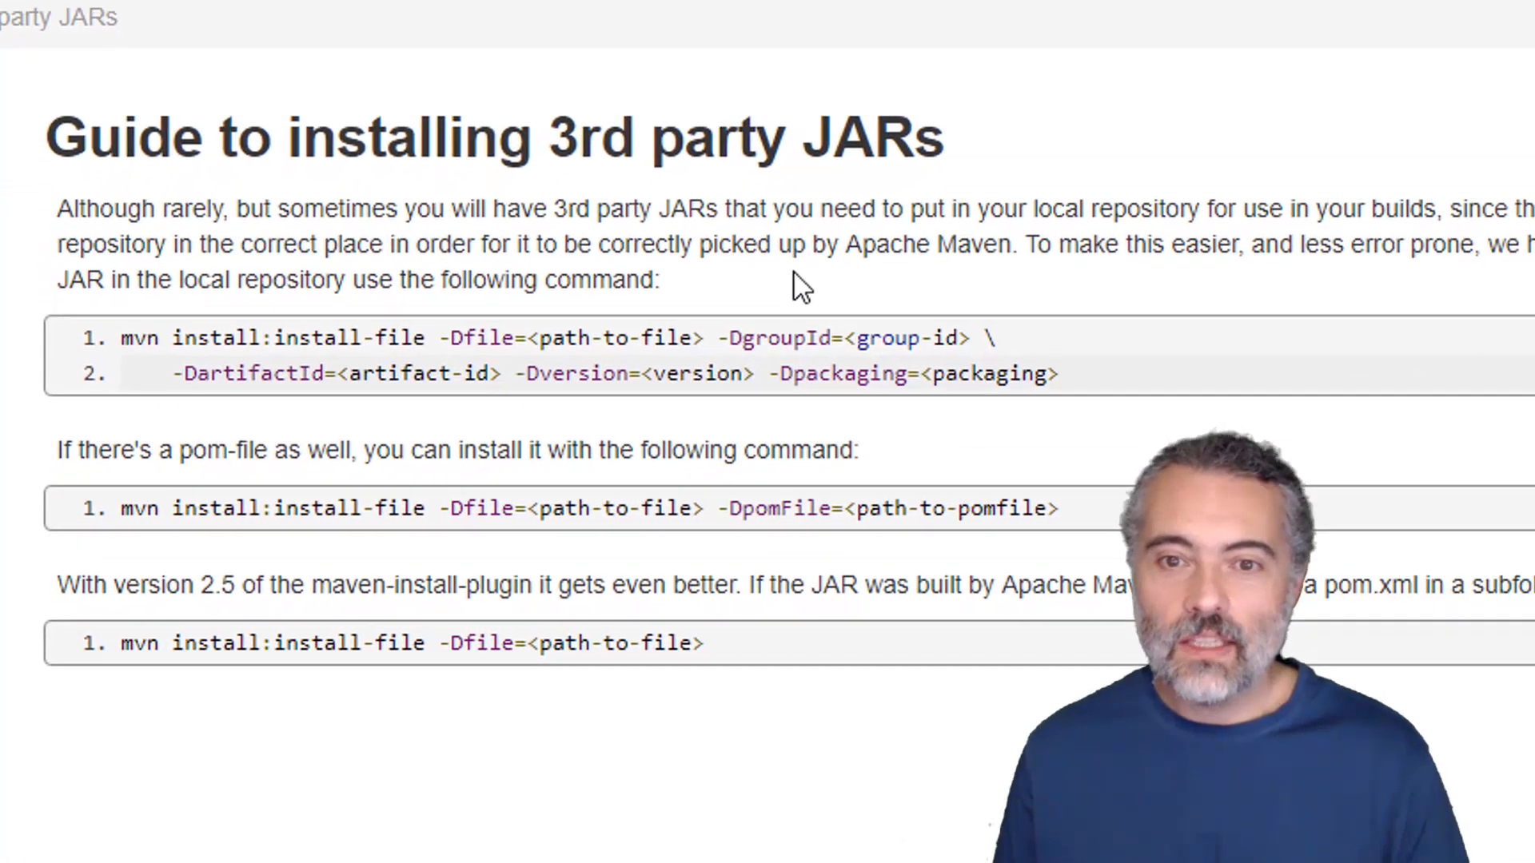
# Step: Review the install-file options on the Maven third-party JARs guide, highlighting -Dversion
pyautogui.scroll(3)
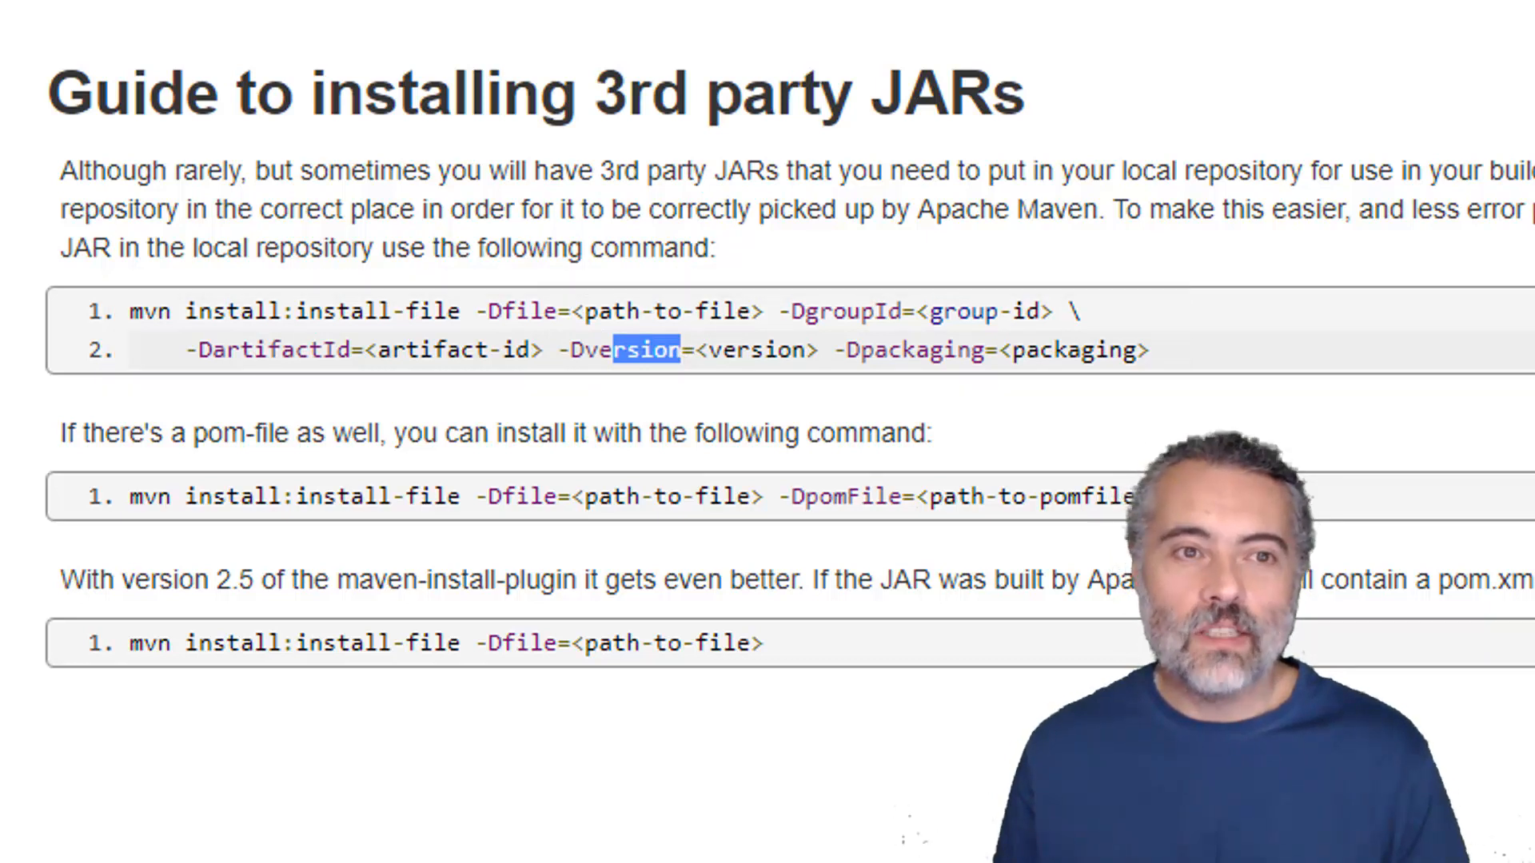
pyautogui.click(763, 178)
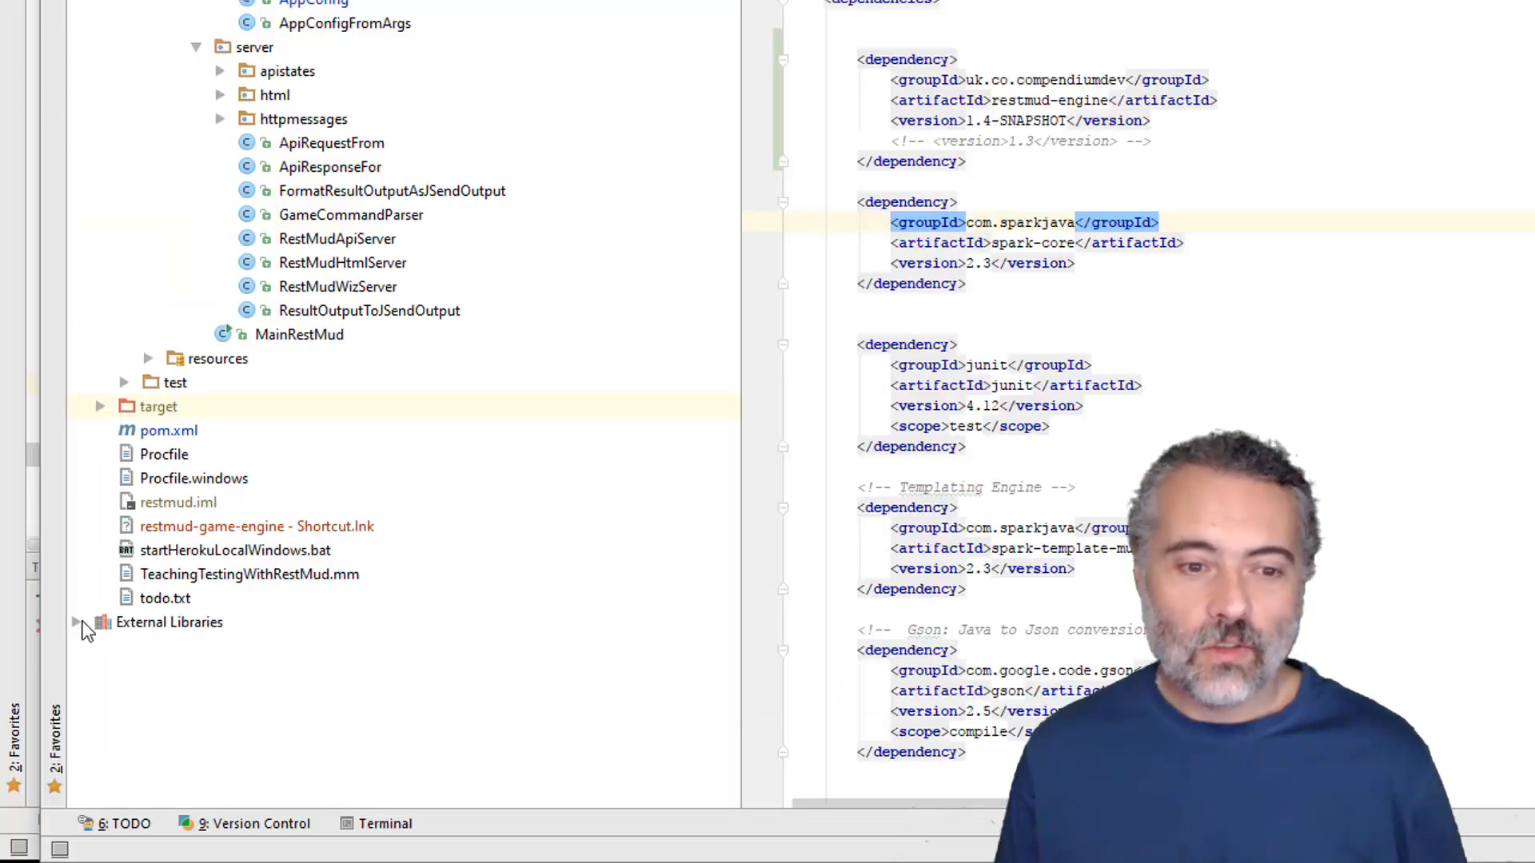
# Step: Expand External Libraries and select the restmud-engine 1.4-SNAPSHOT Maven library
pyautogui.click(76, 622)
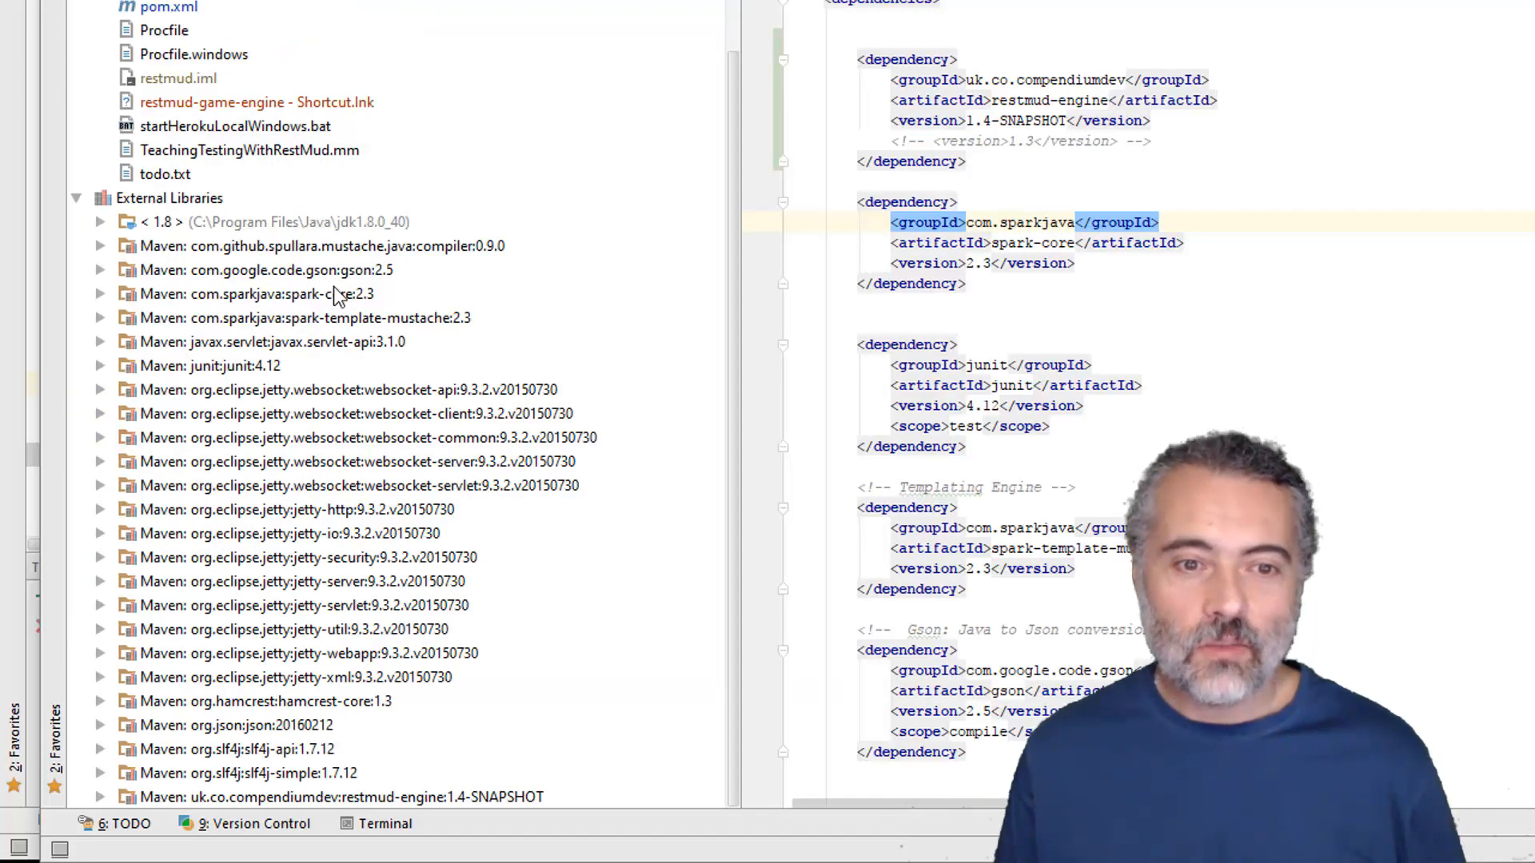
pyautogui.moveTo(411, 810)
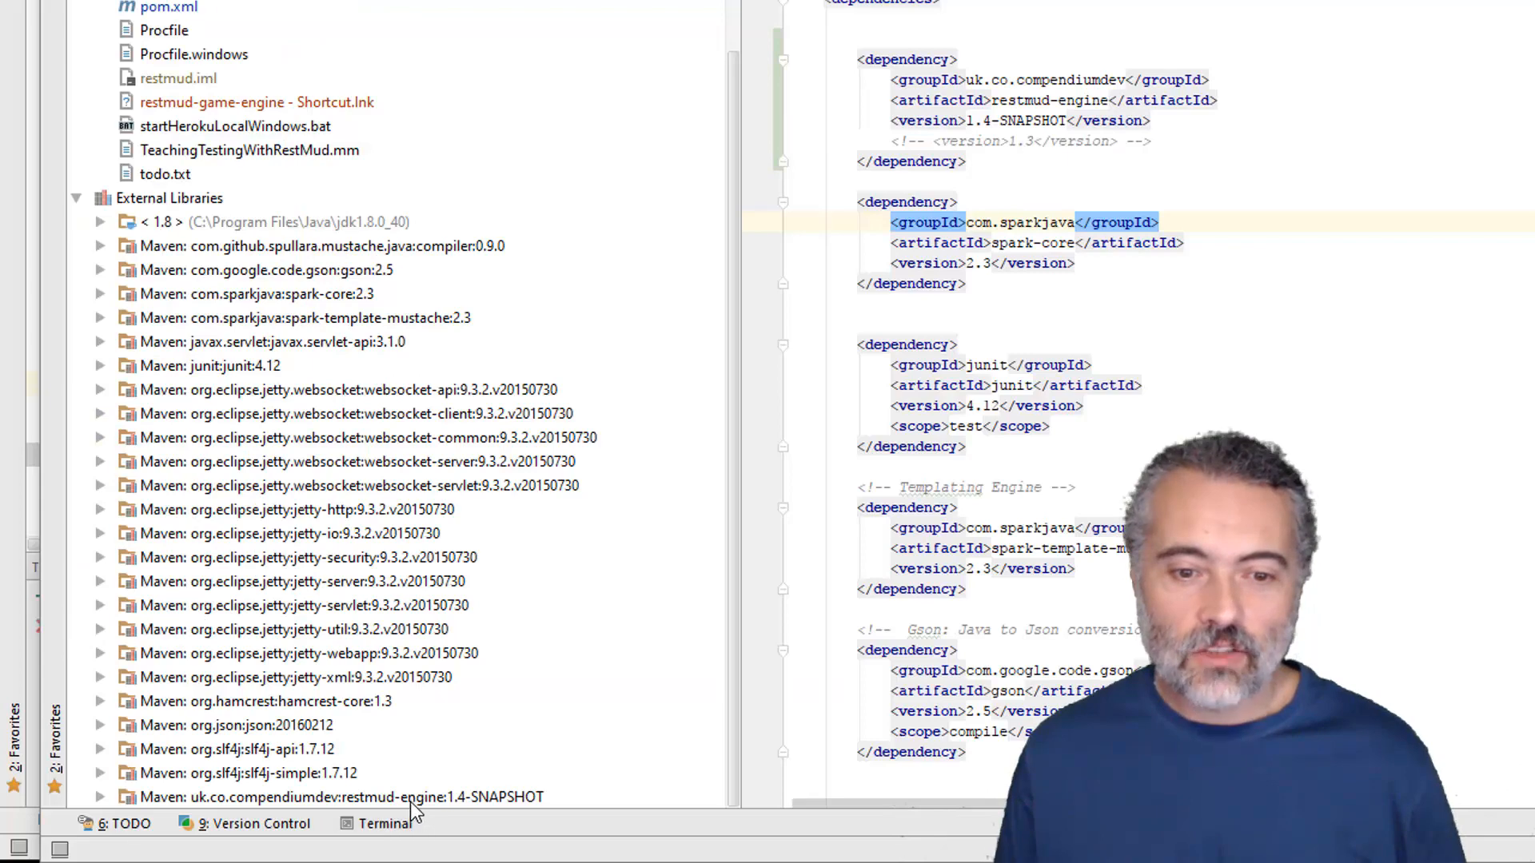
pyautogui.click(99, 797)
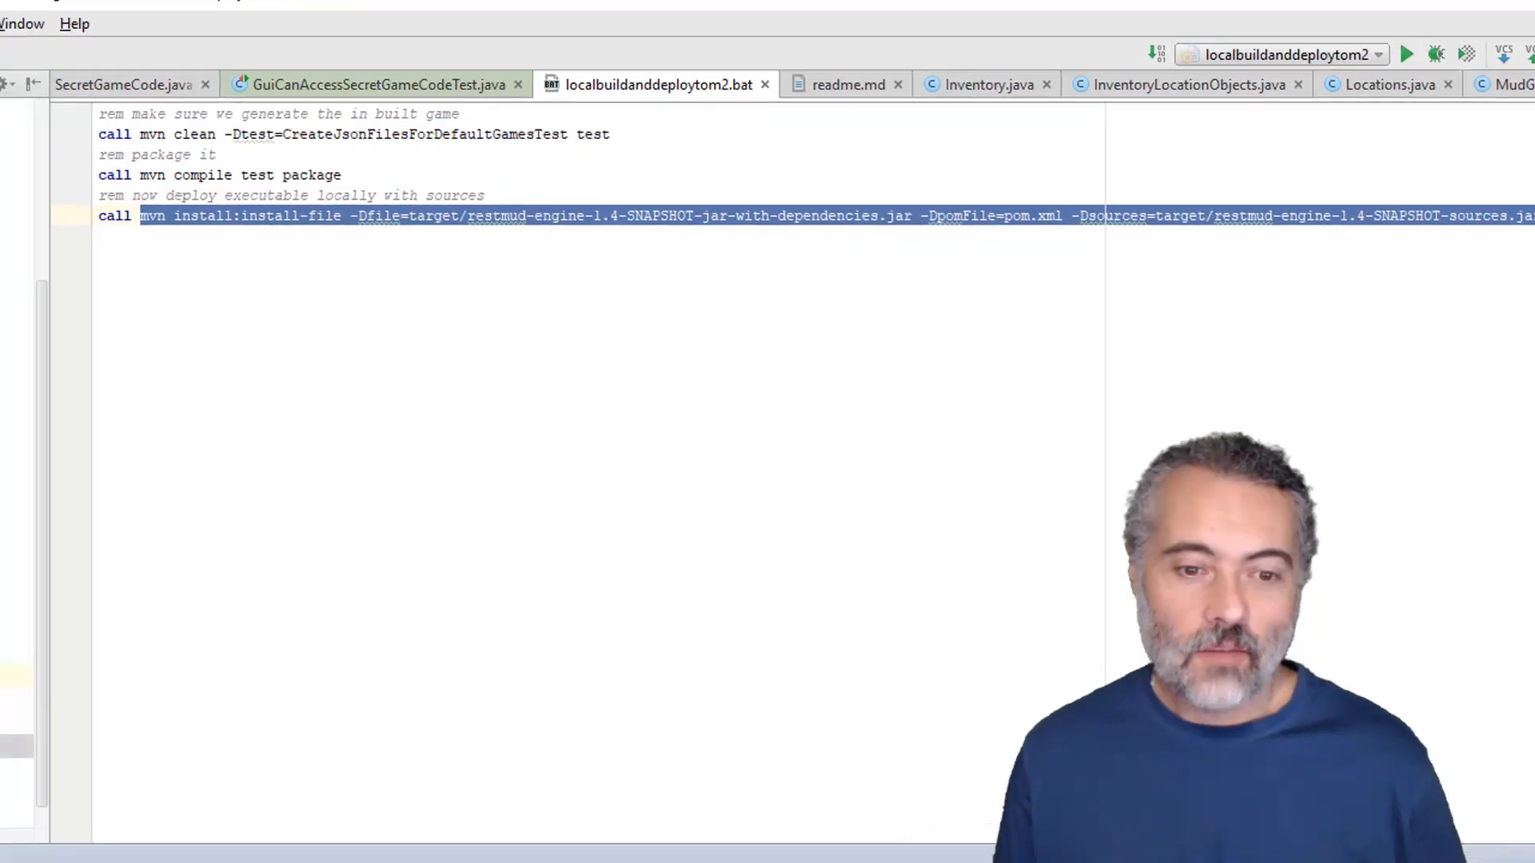
# Step: In a new terminal, enter 'mvn install:install-file -Dfile=target/restmud-engine-1.4-SNAPSHOT-jar-with-dependencies…'
pyautogui.click(245, 823)
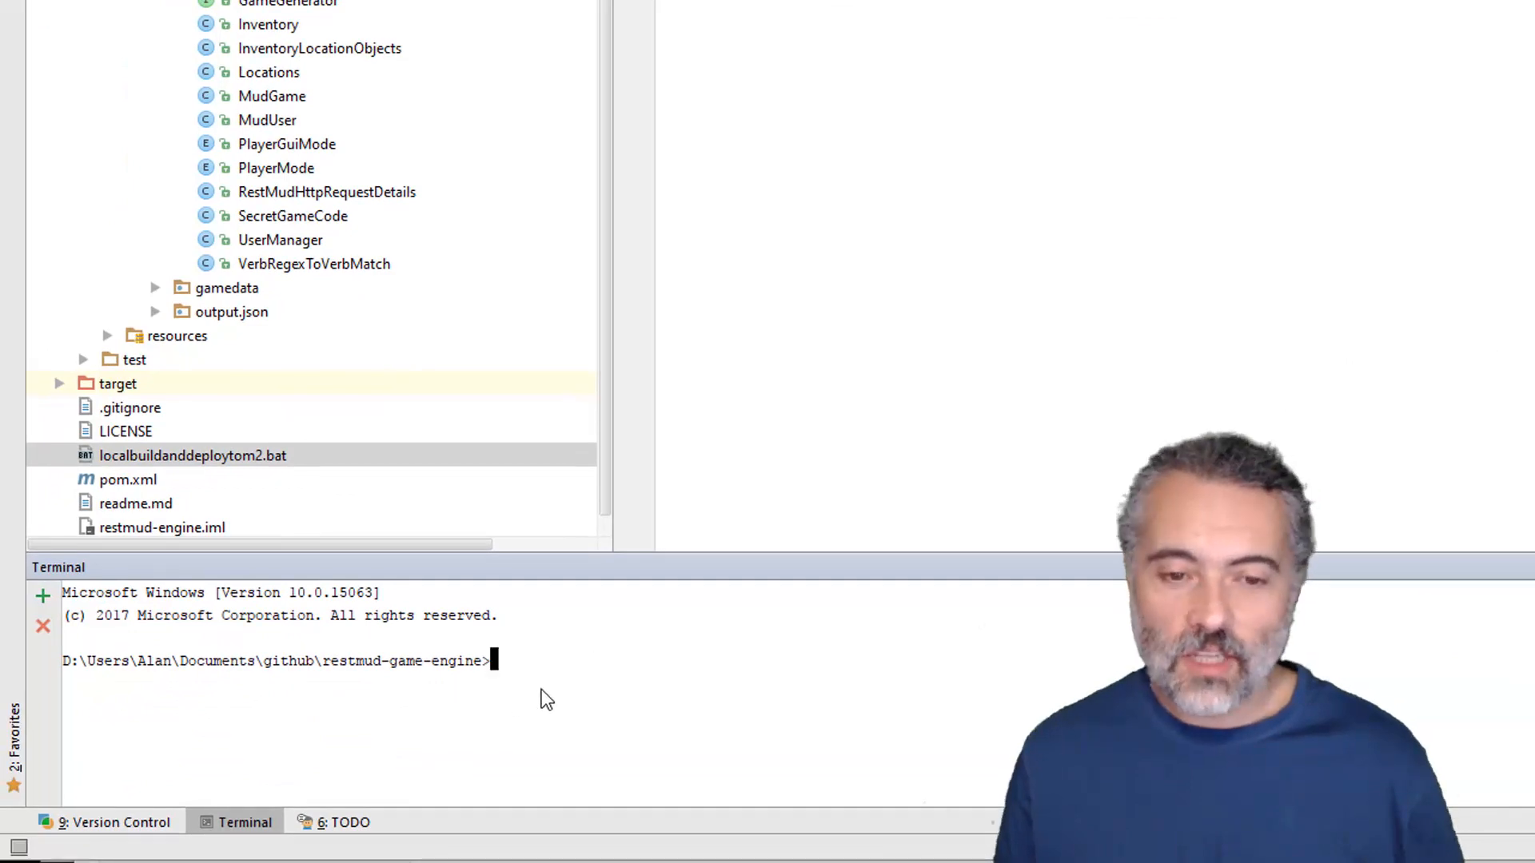
pyautogui.write('mvn install:install-file -Dfile=target/restmud-engine-1.4-SNAPSHOT-jar-with-dependencies.jar -DpomFile=pom.xml -Dsources=target/re')
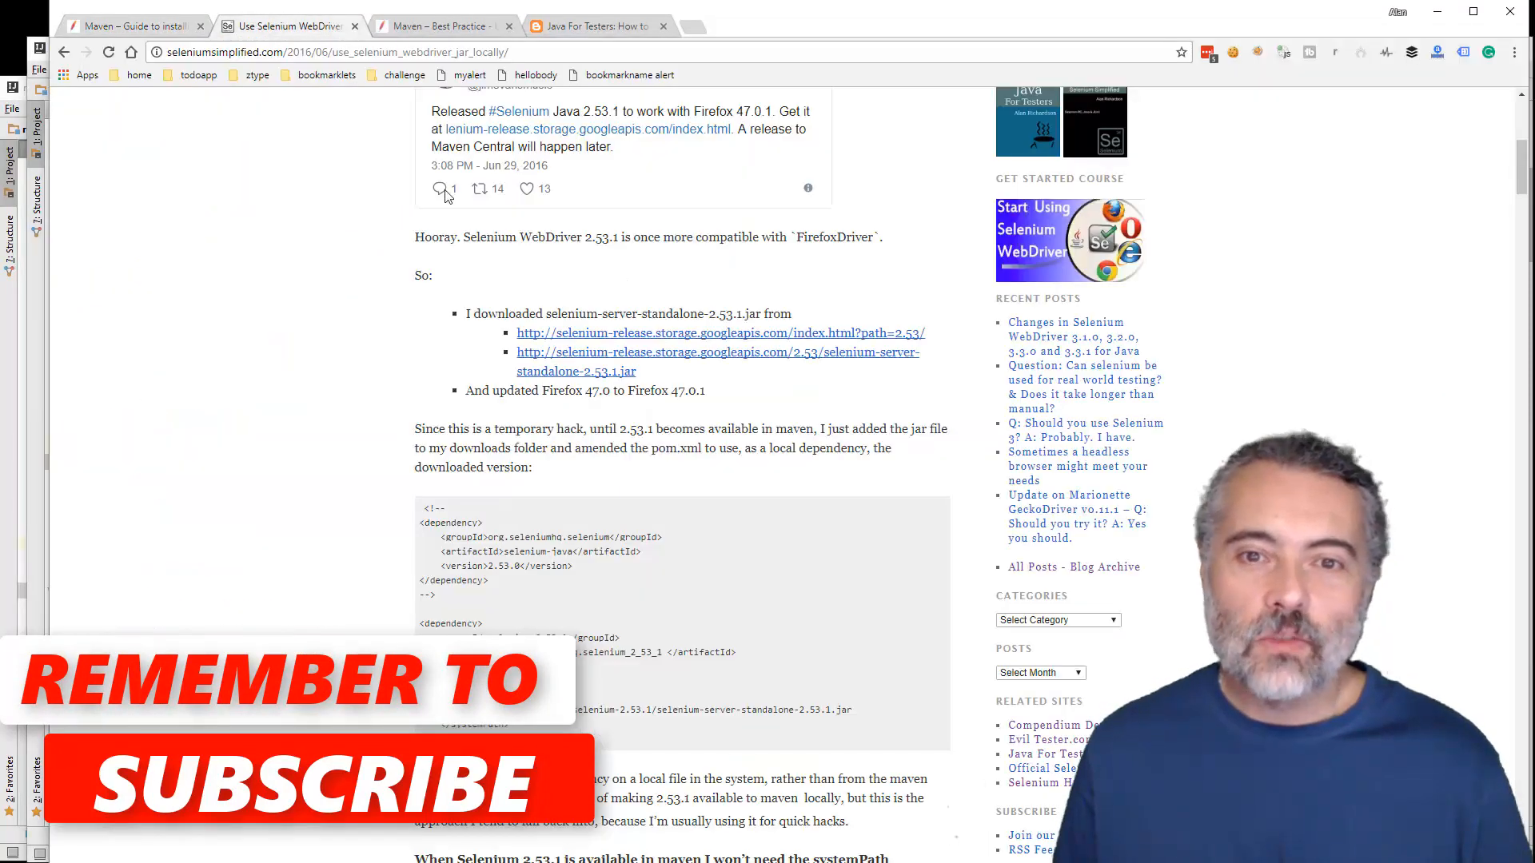
# Step: Scroll the Selenium post to the dependency using scope system and systemPath
pyautogui.scroll(-3)
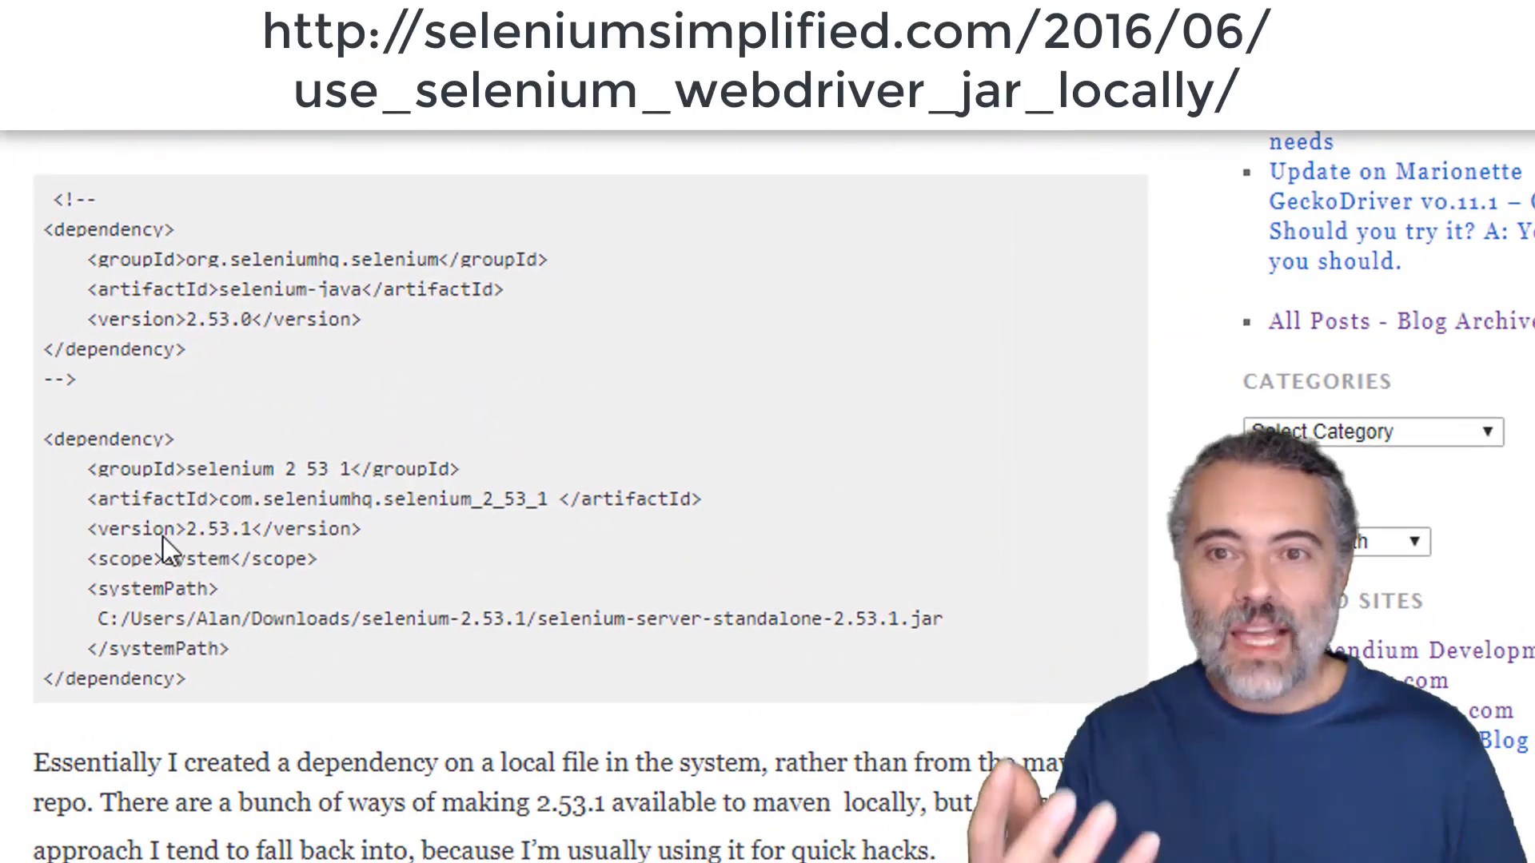
pyautogui.scroll(3)
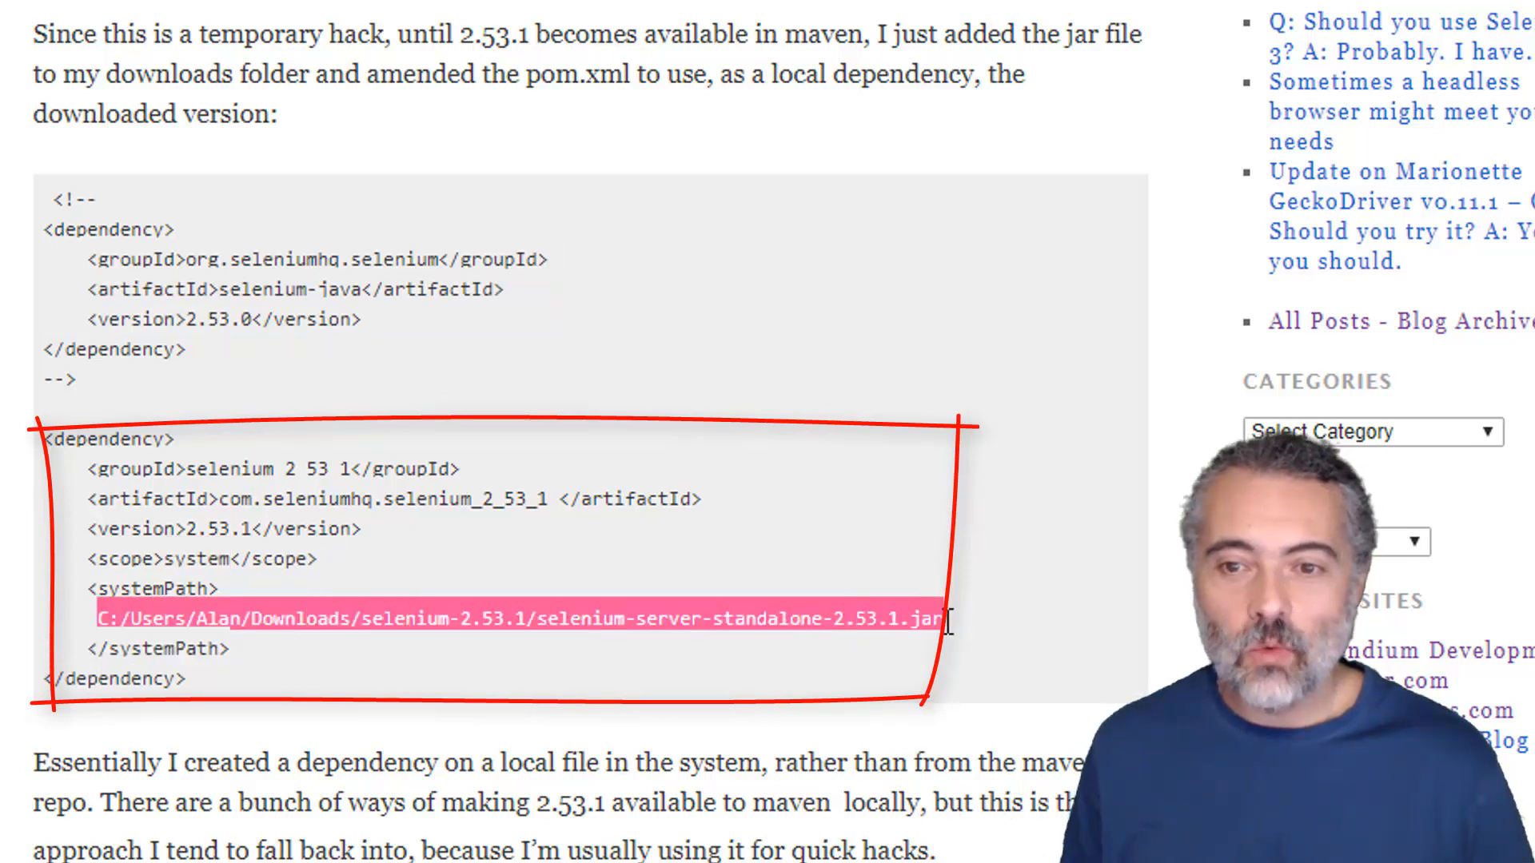
pyautogui.moveTo(734, 682)
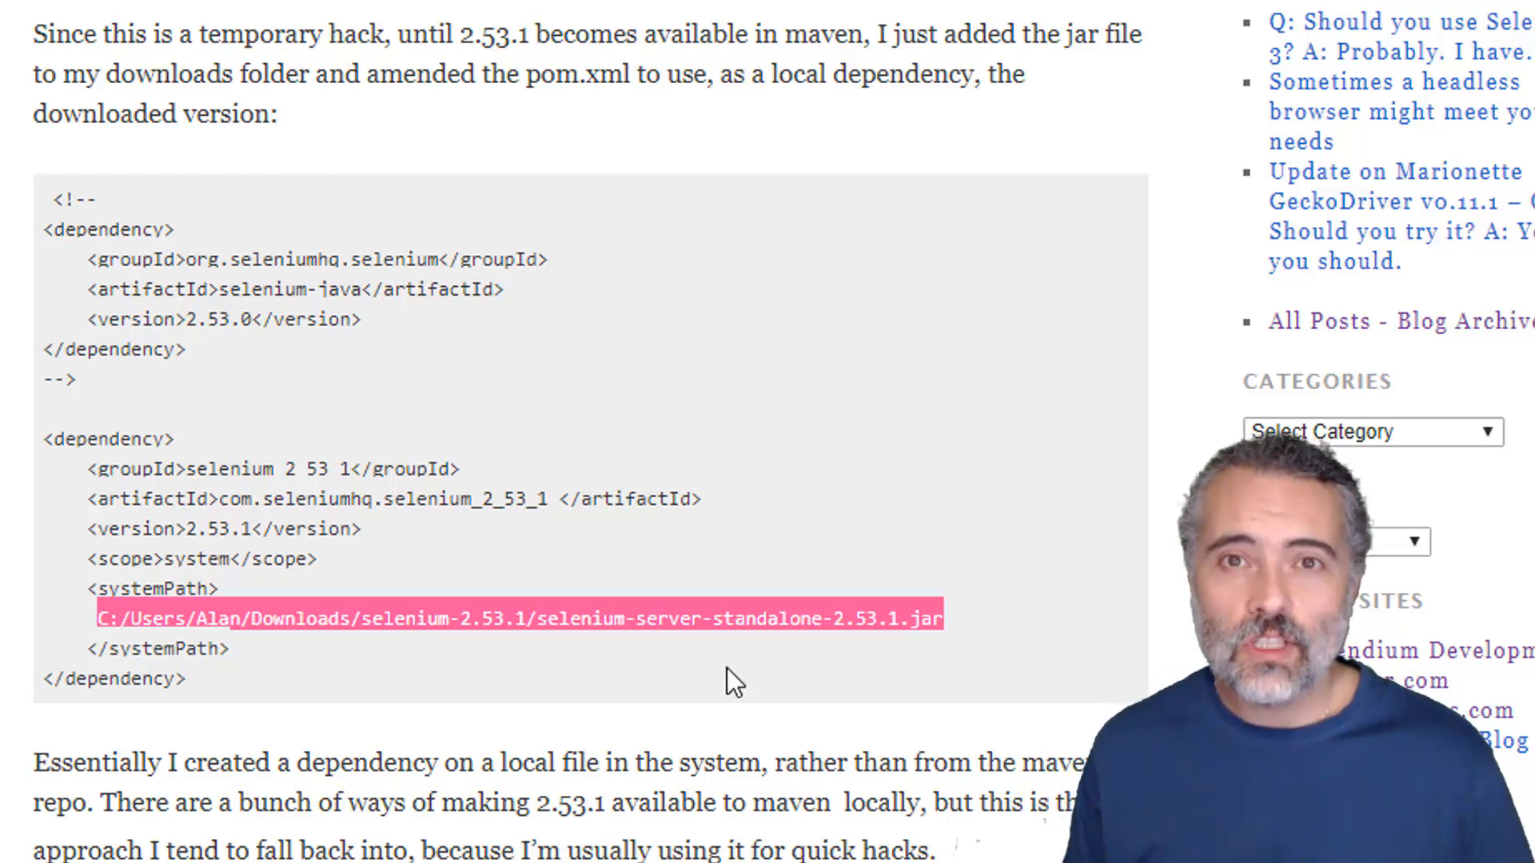
pyautogui.moveTo(240, 154)
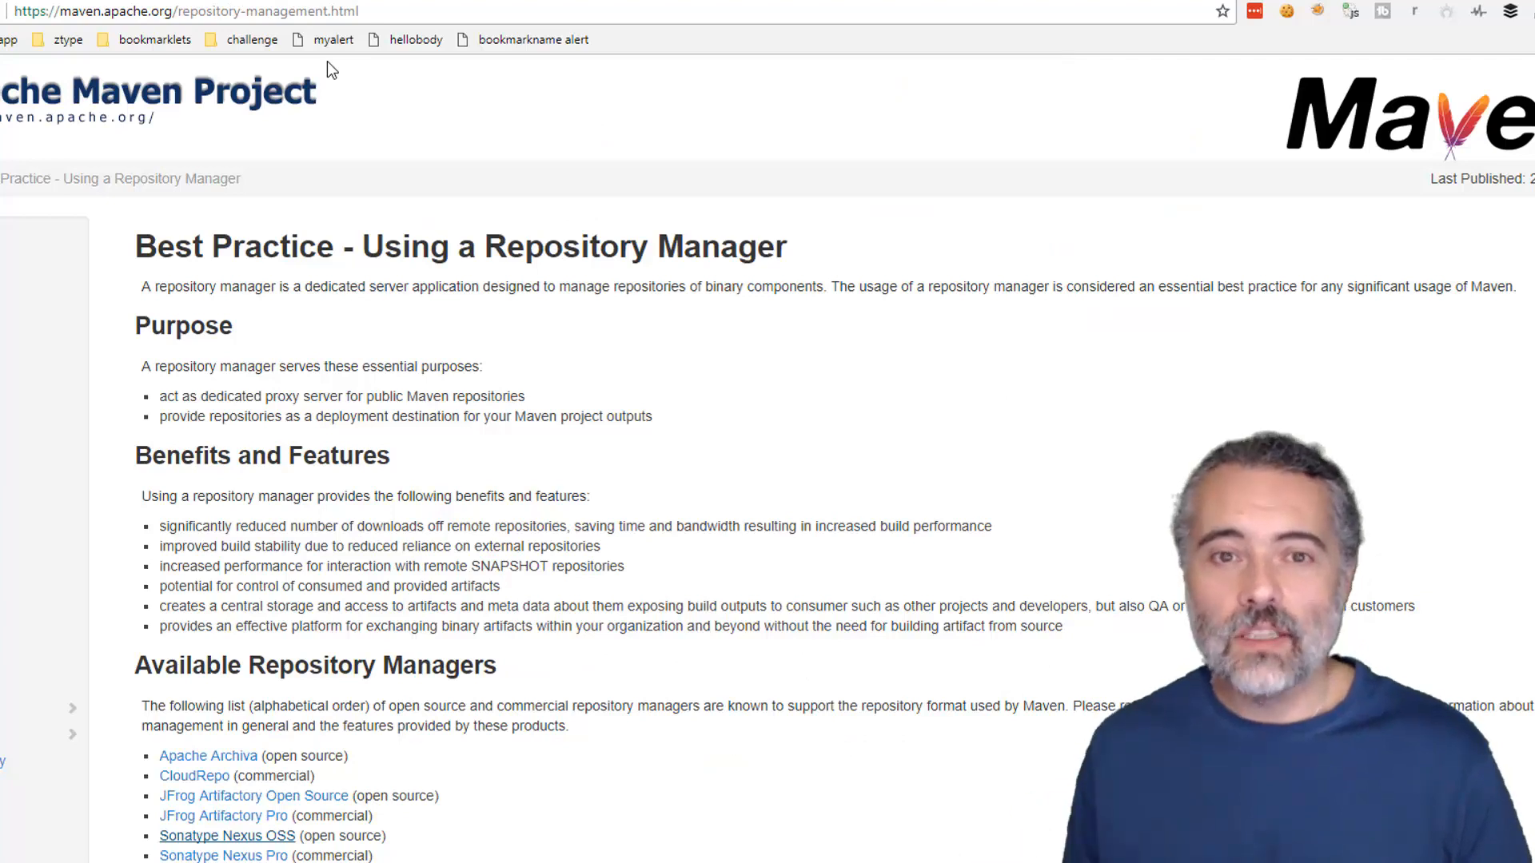
pyautogui.moveTo(358, 264)
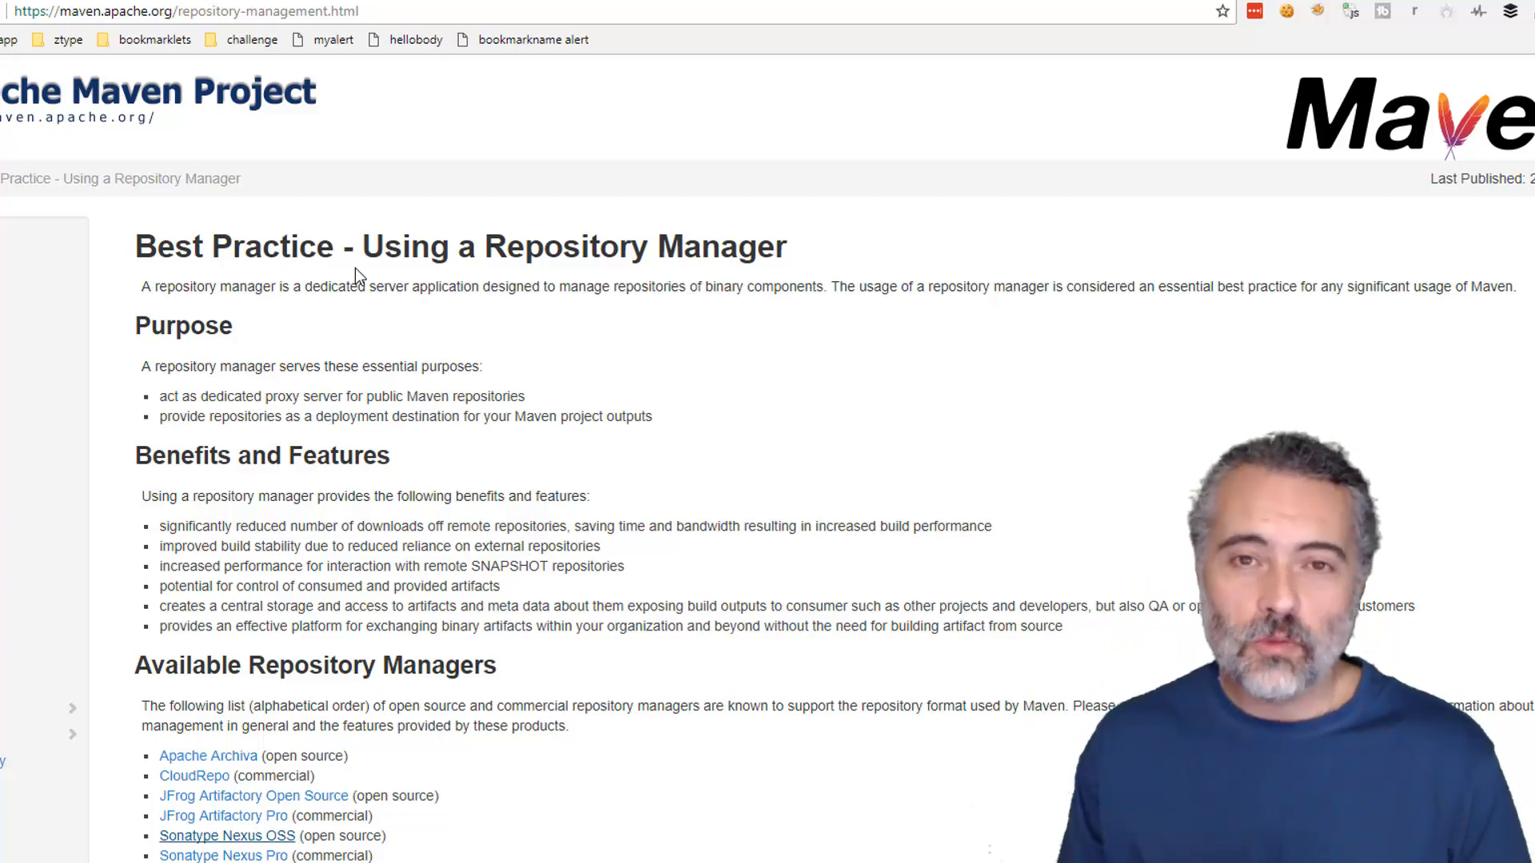
pyautogui.moveTo(397, 153)
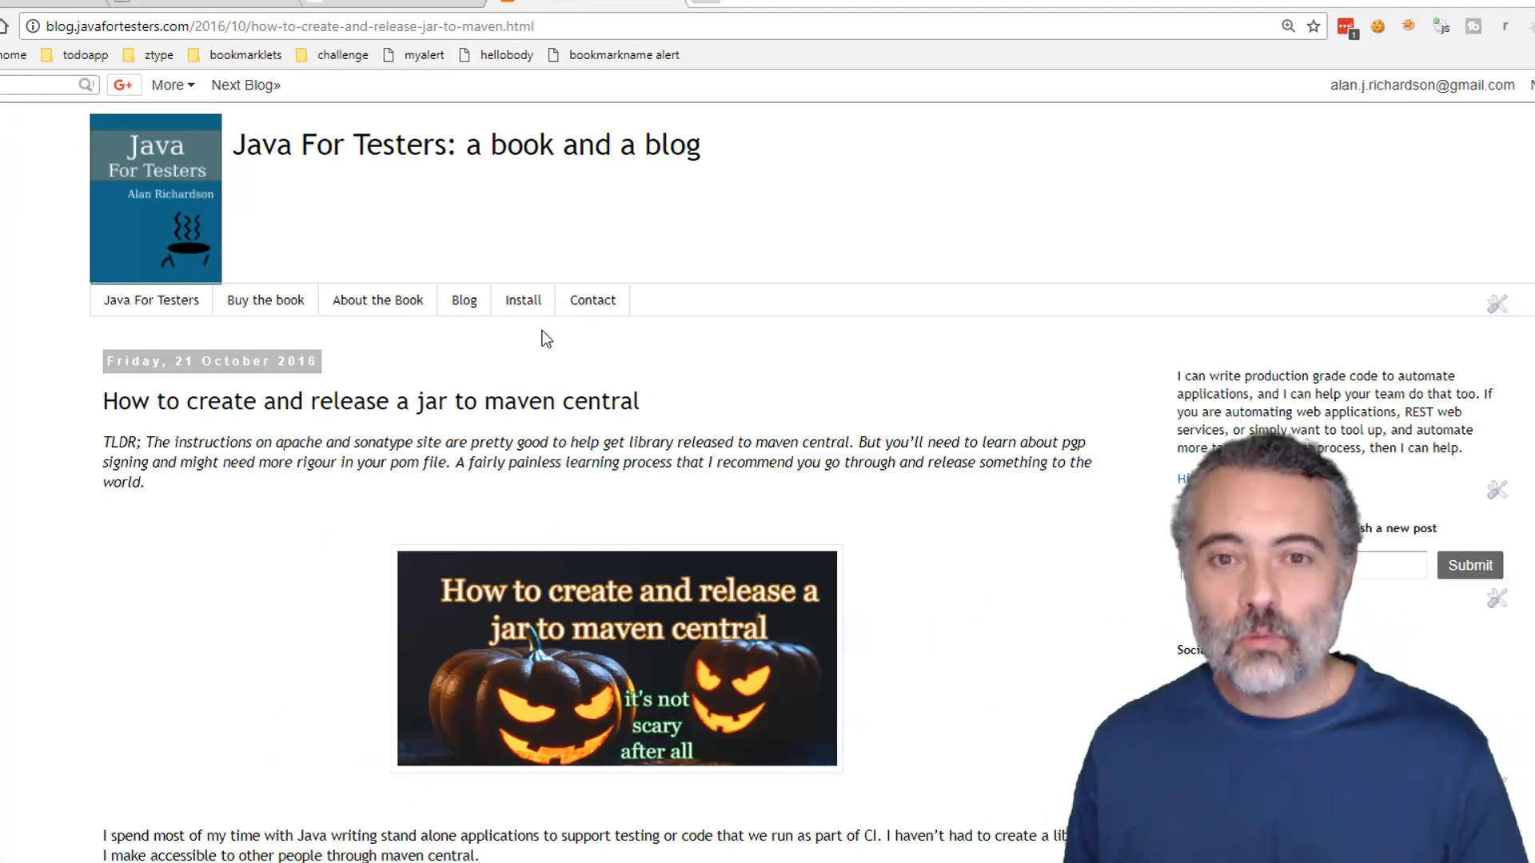
# Step: Scroll through the Java For Testers release checklist and back to the top
pyautogui.scroll(-3)
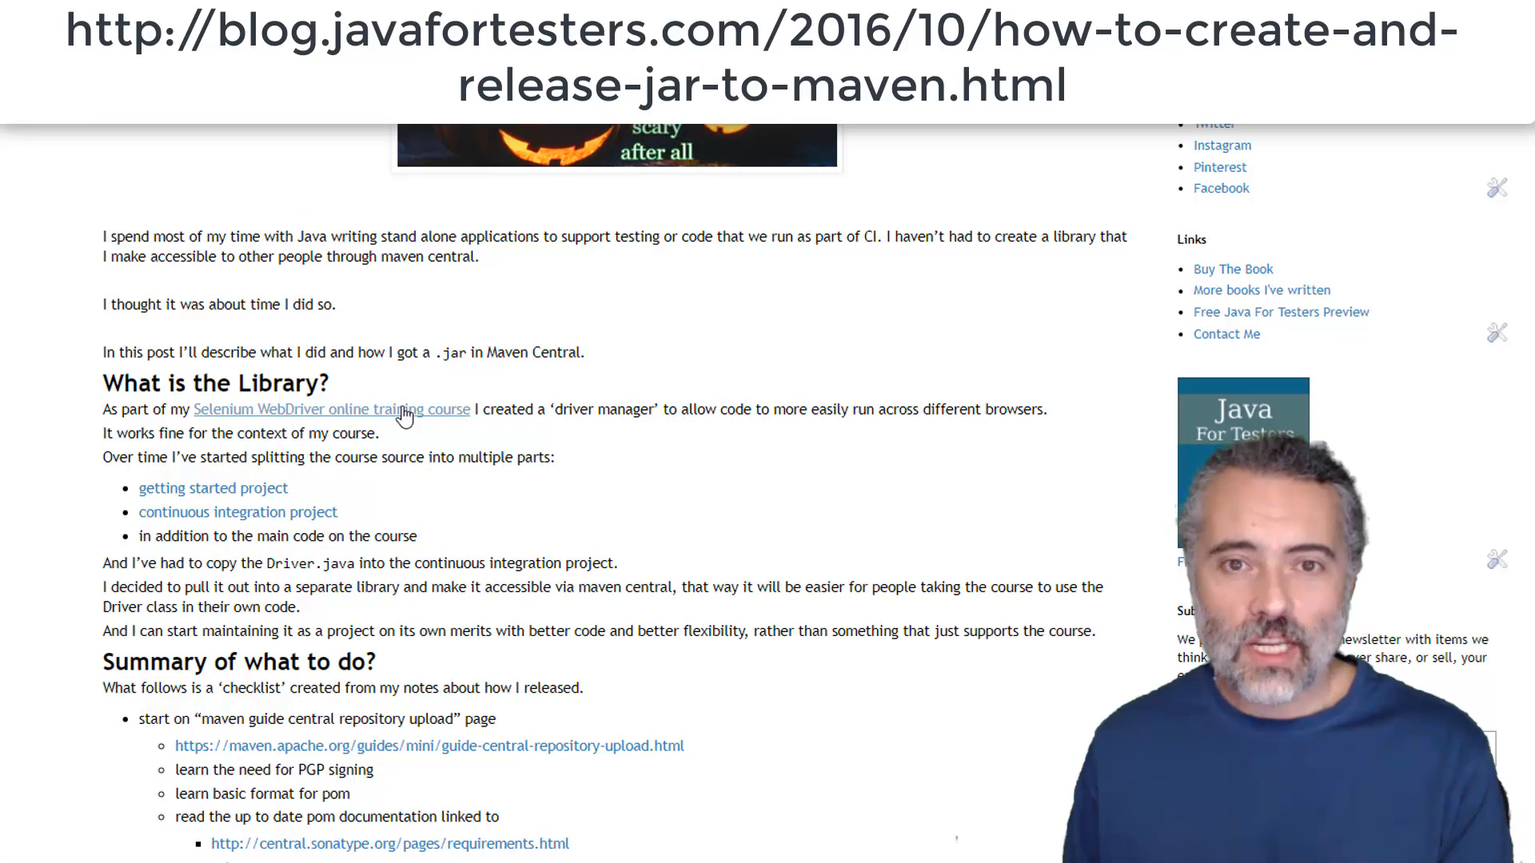
pyautogui.scroll(-3)
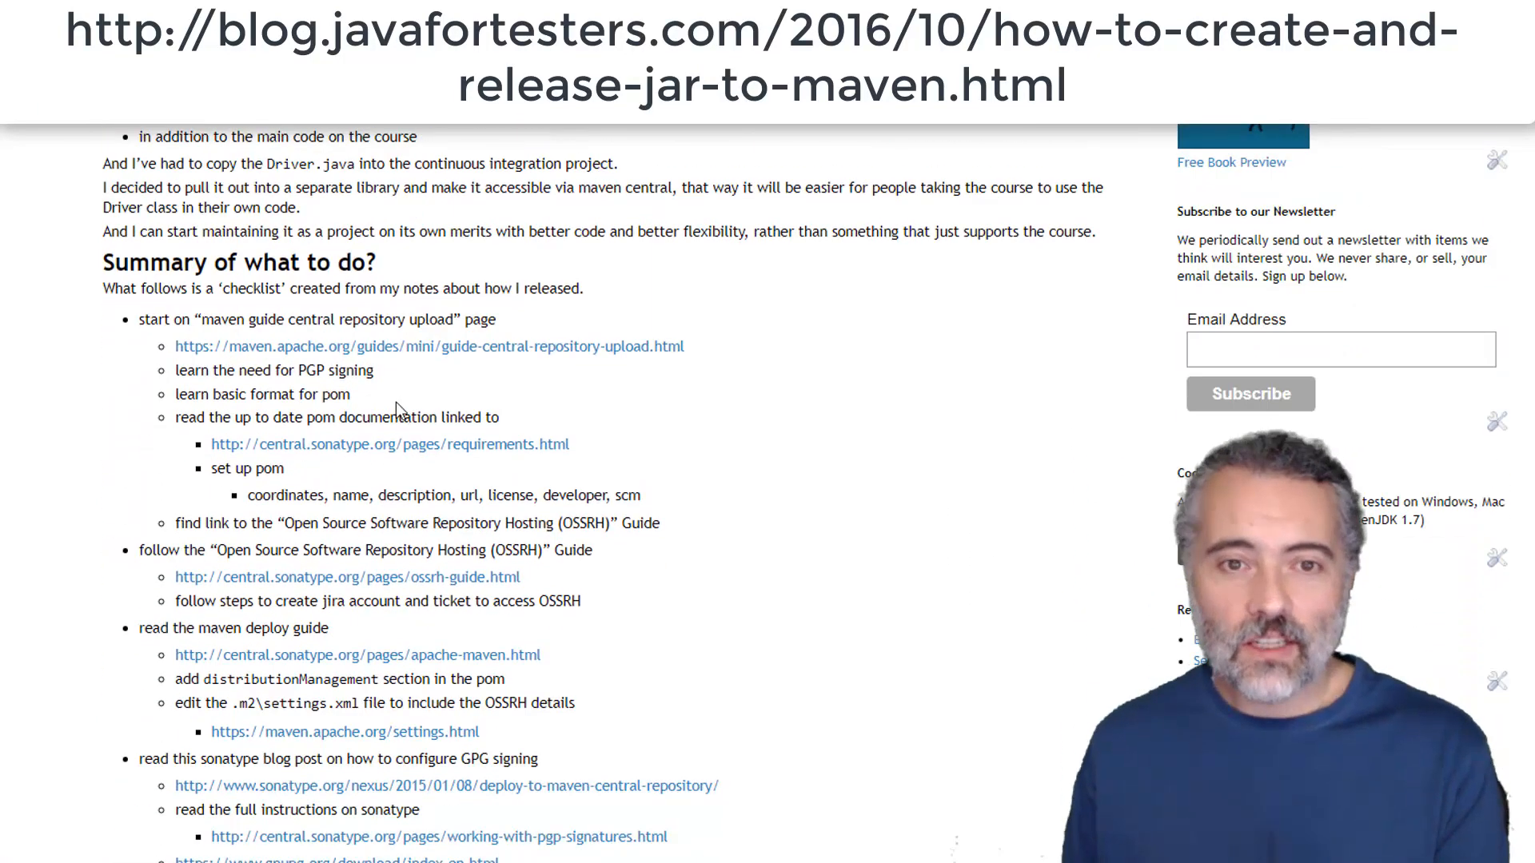
pyautogui.scroll(3)
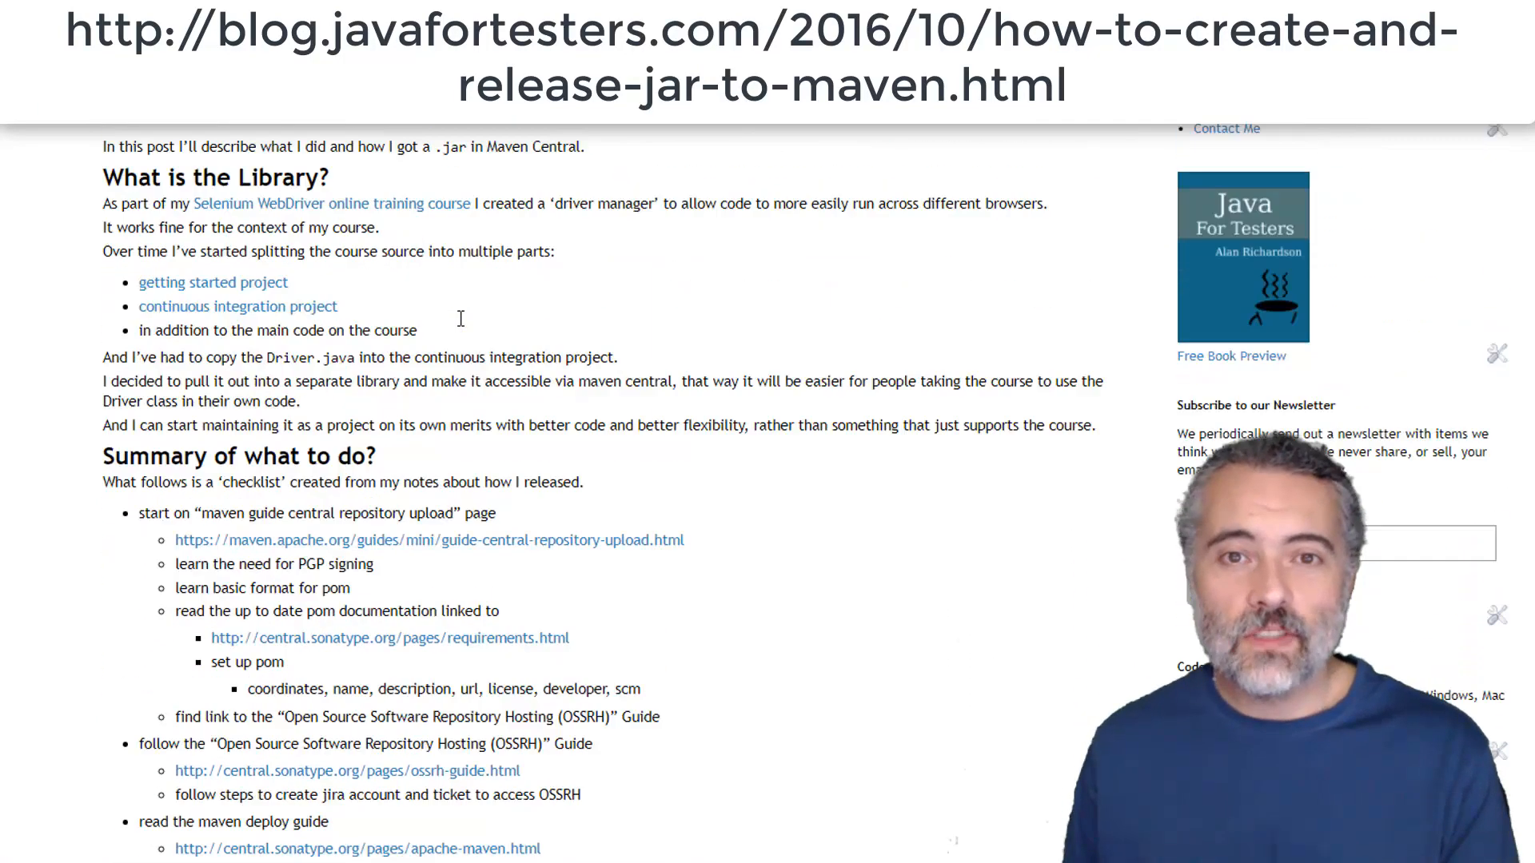
pyautogui.scroll(3)
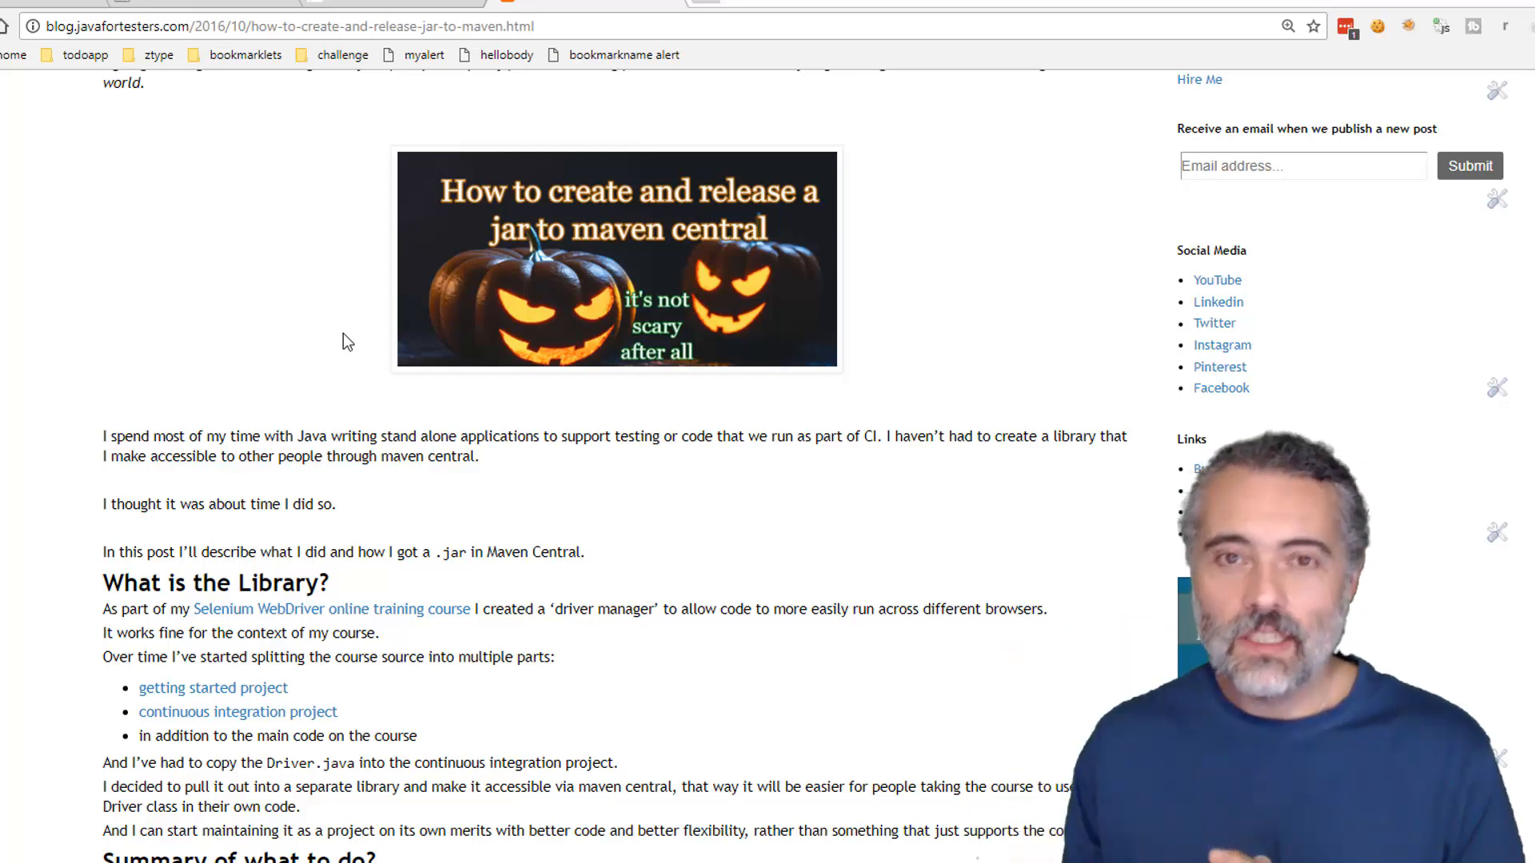
pyautogui.moveTo(257, 243)
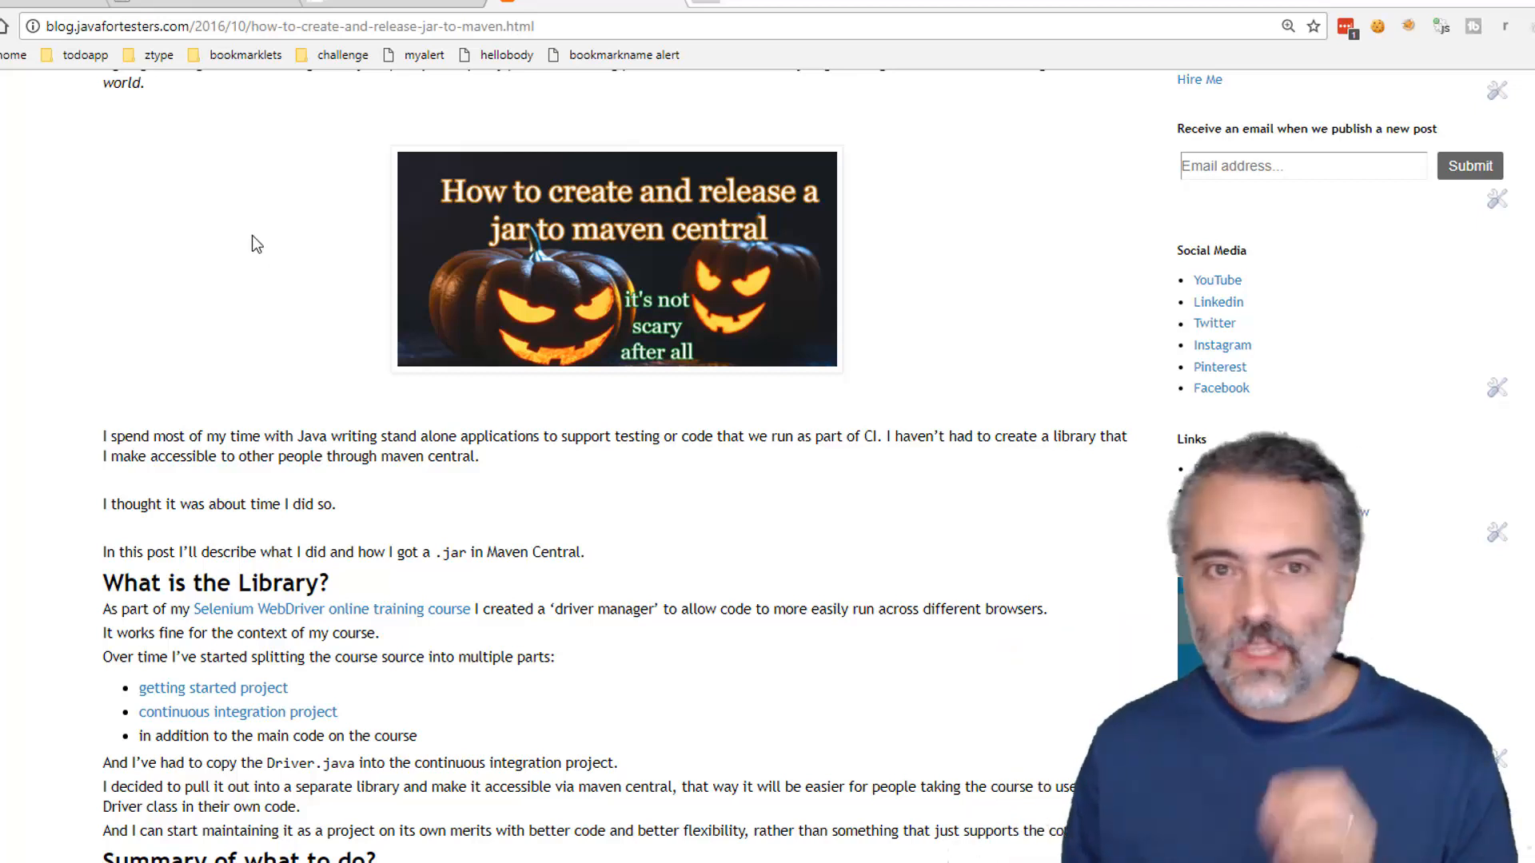